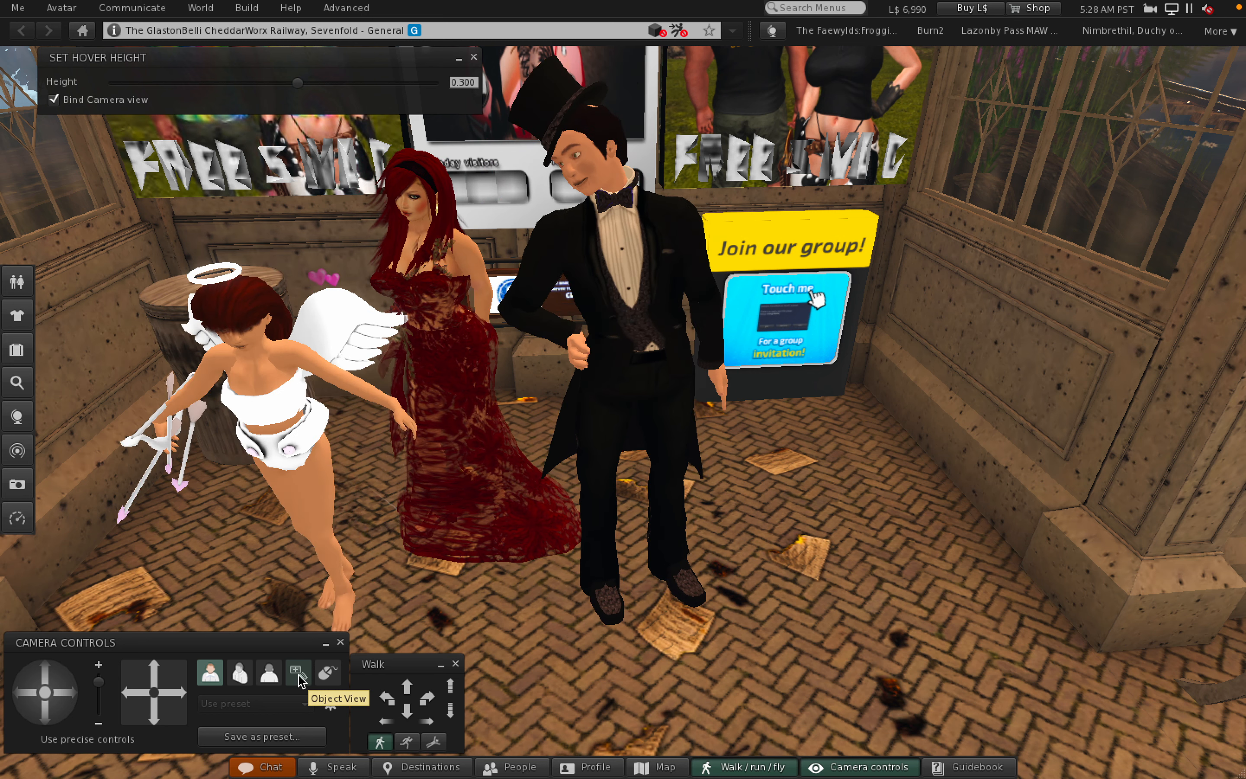
Choose a camera preset before walking out of the station into the Redwood Forest.
left_click(268, 671)
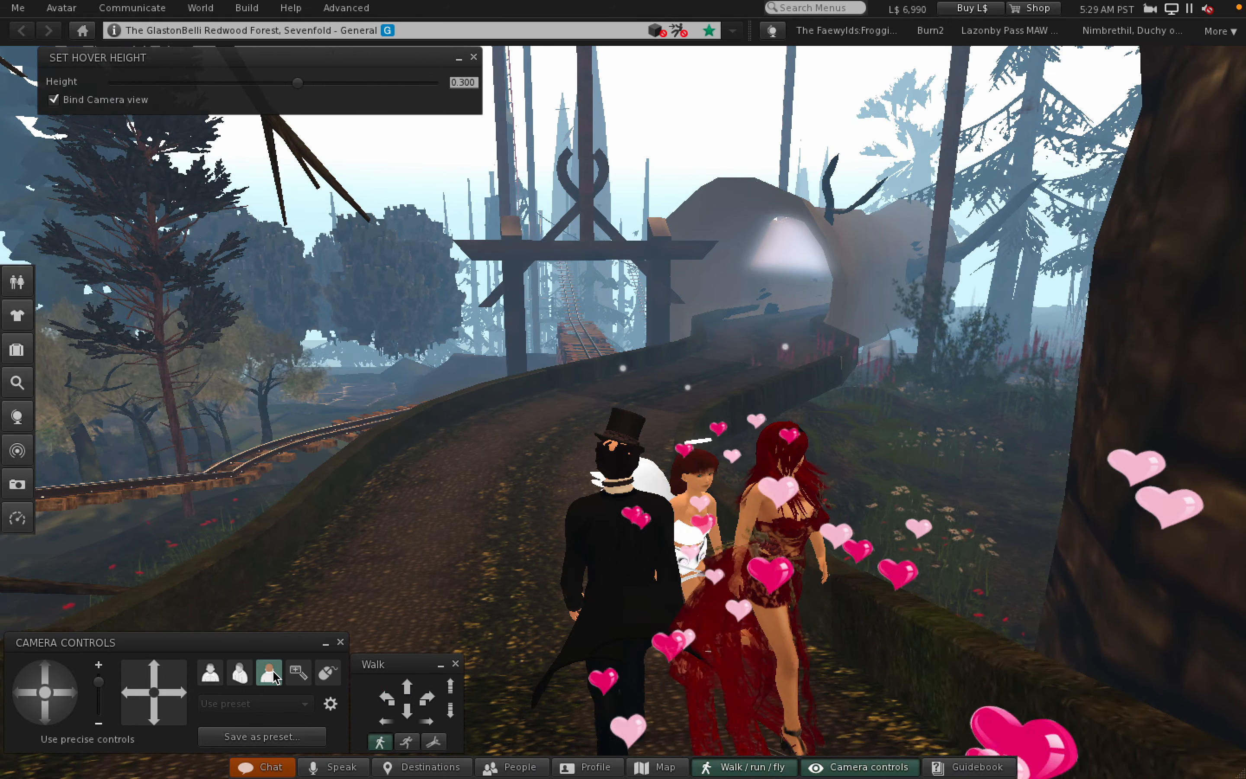
Walk the avatars up the winding forest path and into the tunnel toward its bright exit.
left_click(411, 691)
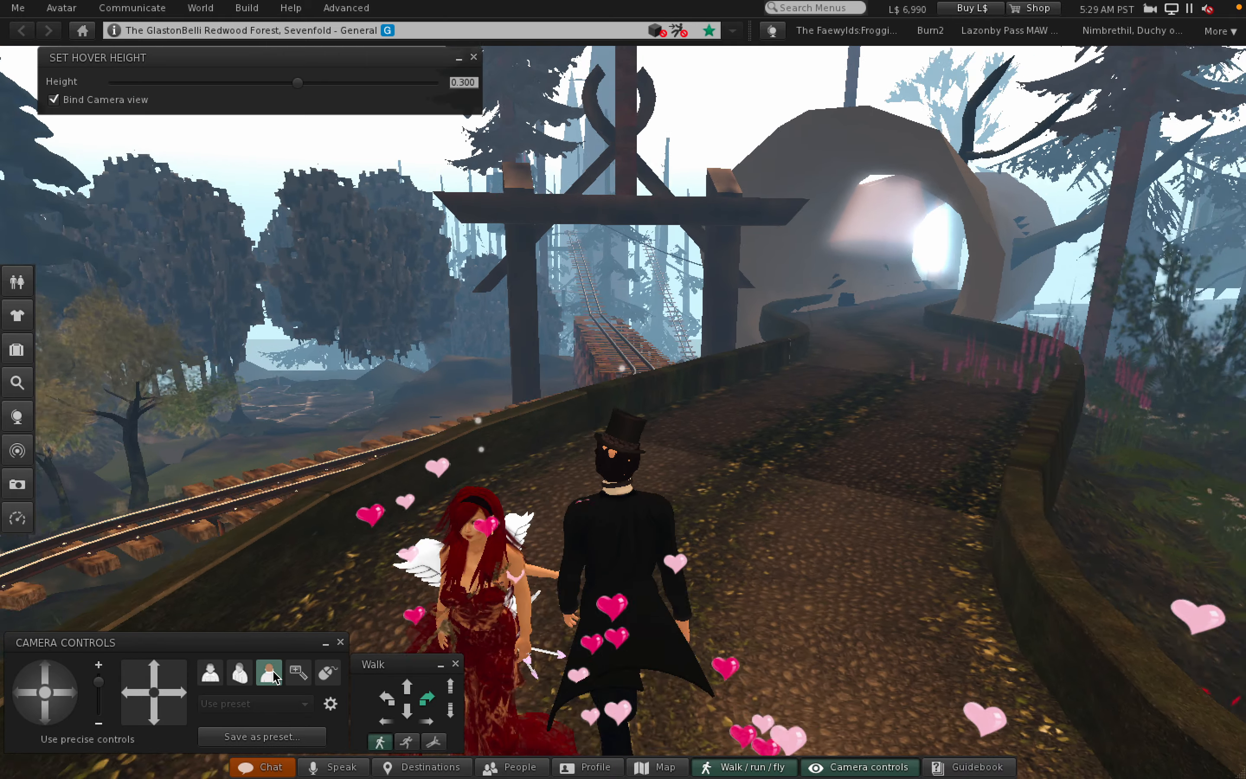
left_click(427, 682)
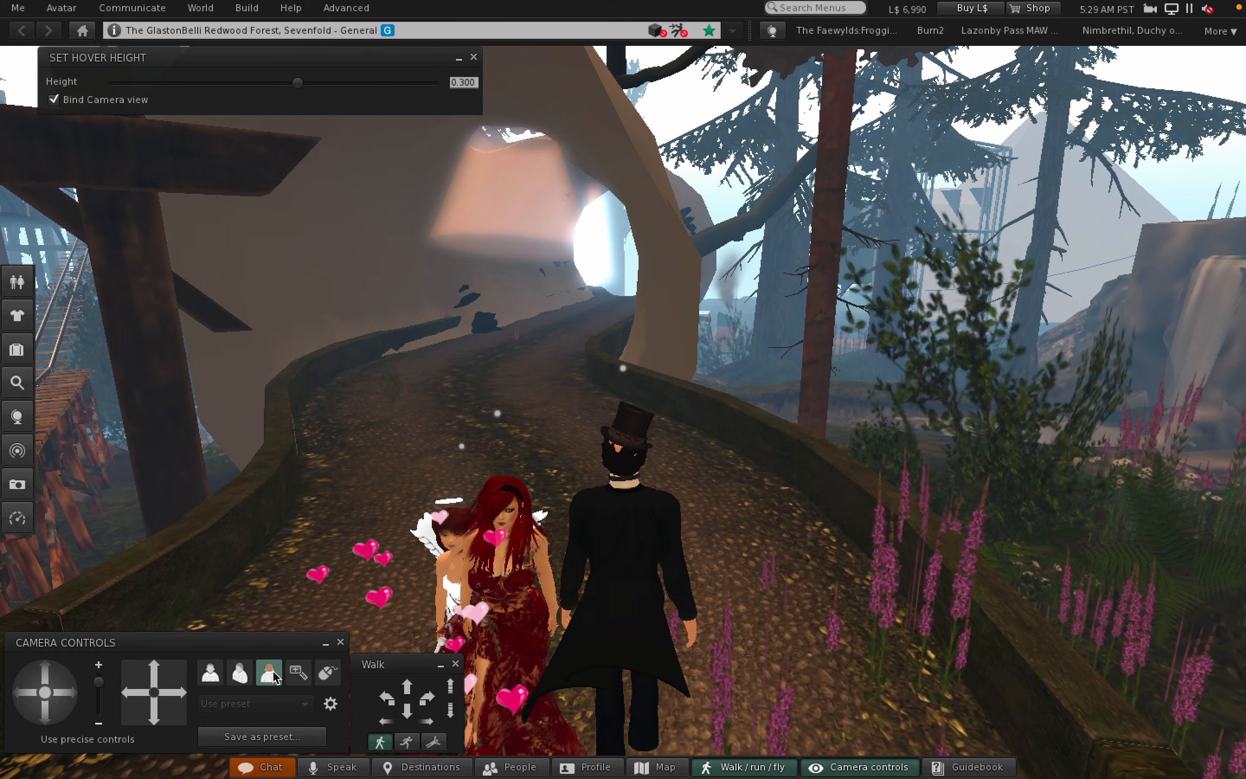
left_click(410, 682)
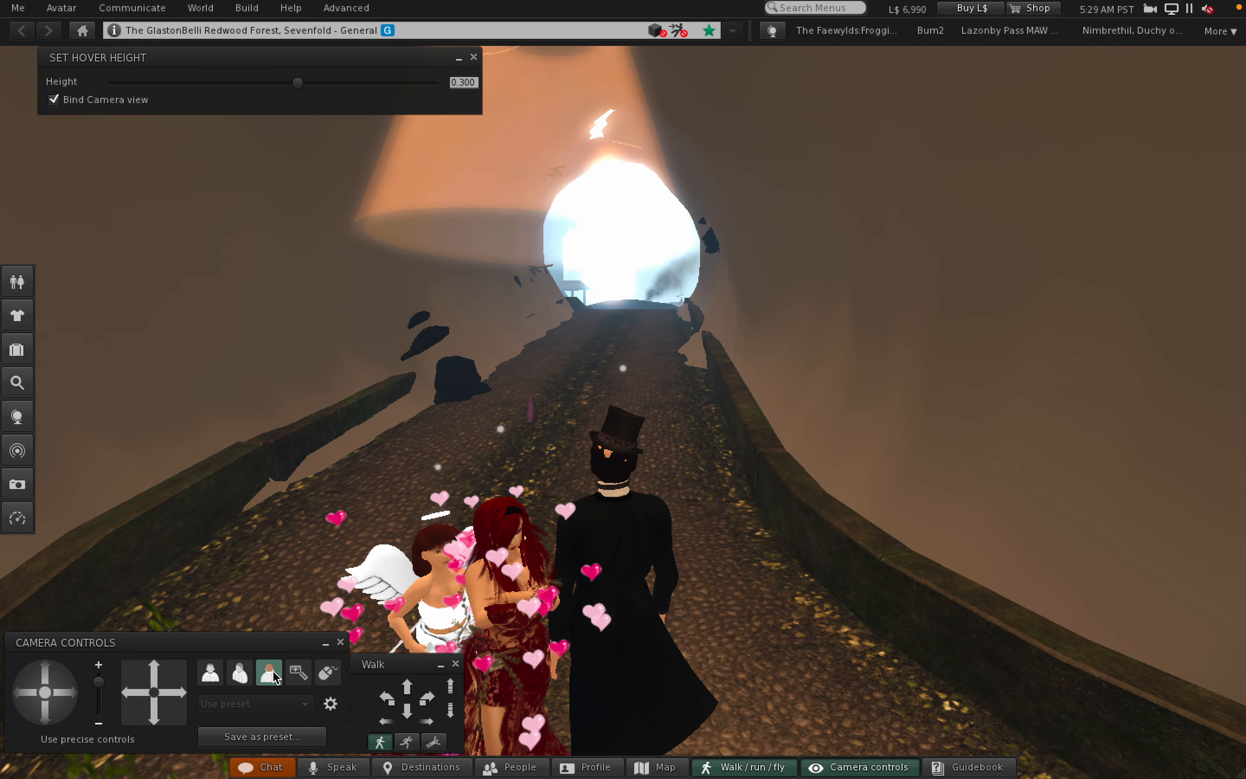
left_click(420, 692)
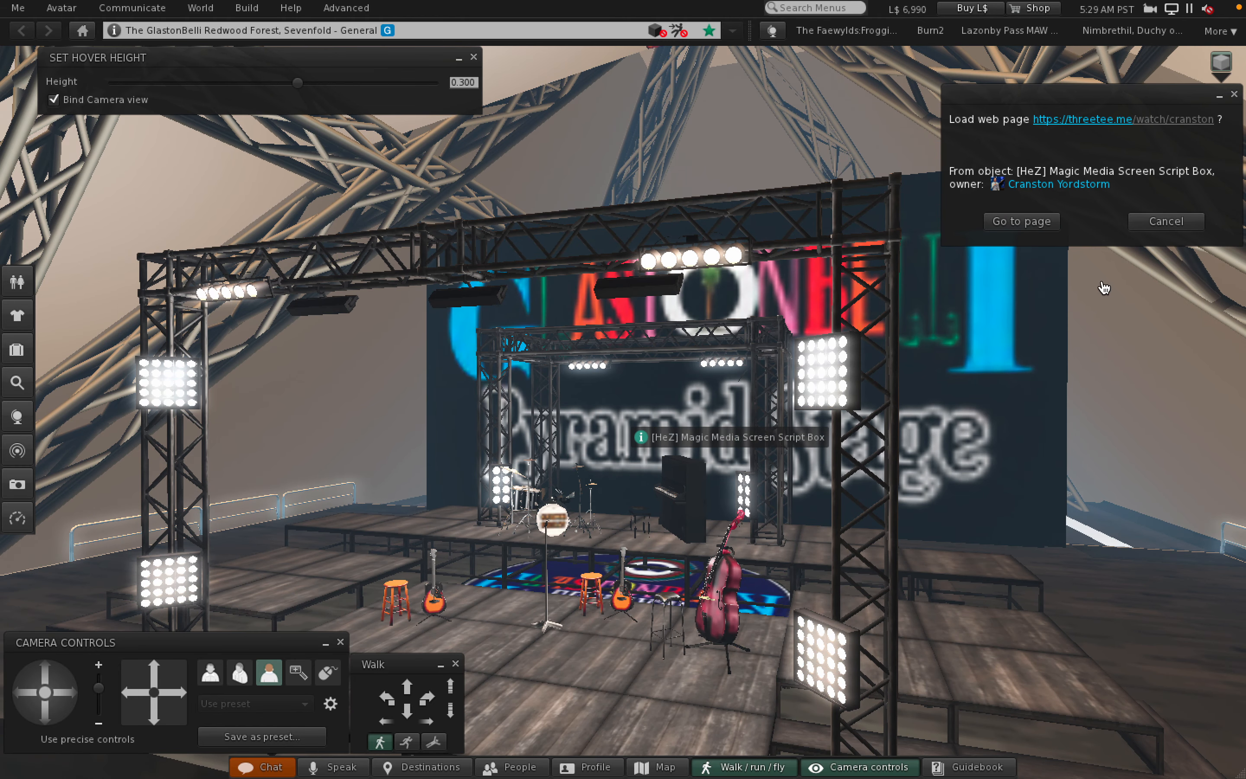
Cancel the Magic Media Screen's 'Load web page' prompt at the Pyramid Stage.
left_click(1165, 220)
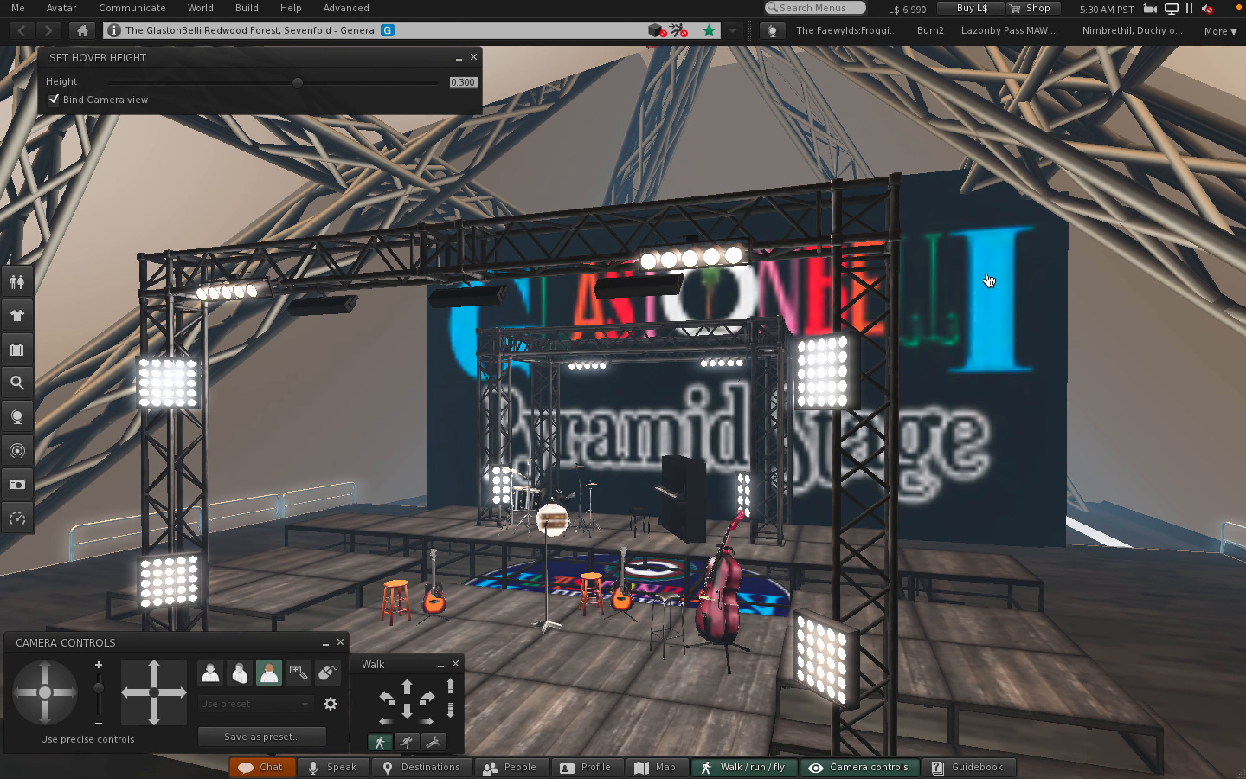
mouse_move(688, 329)
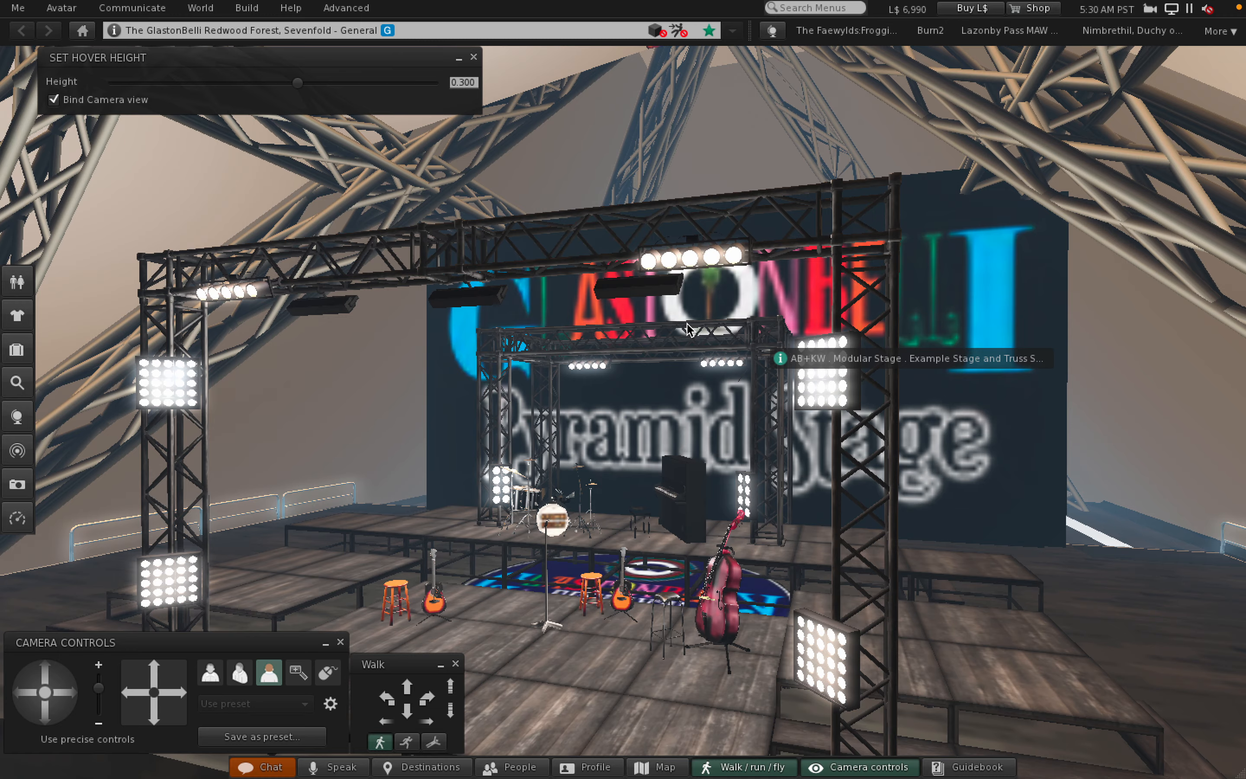
mouse_move(579, 449)
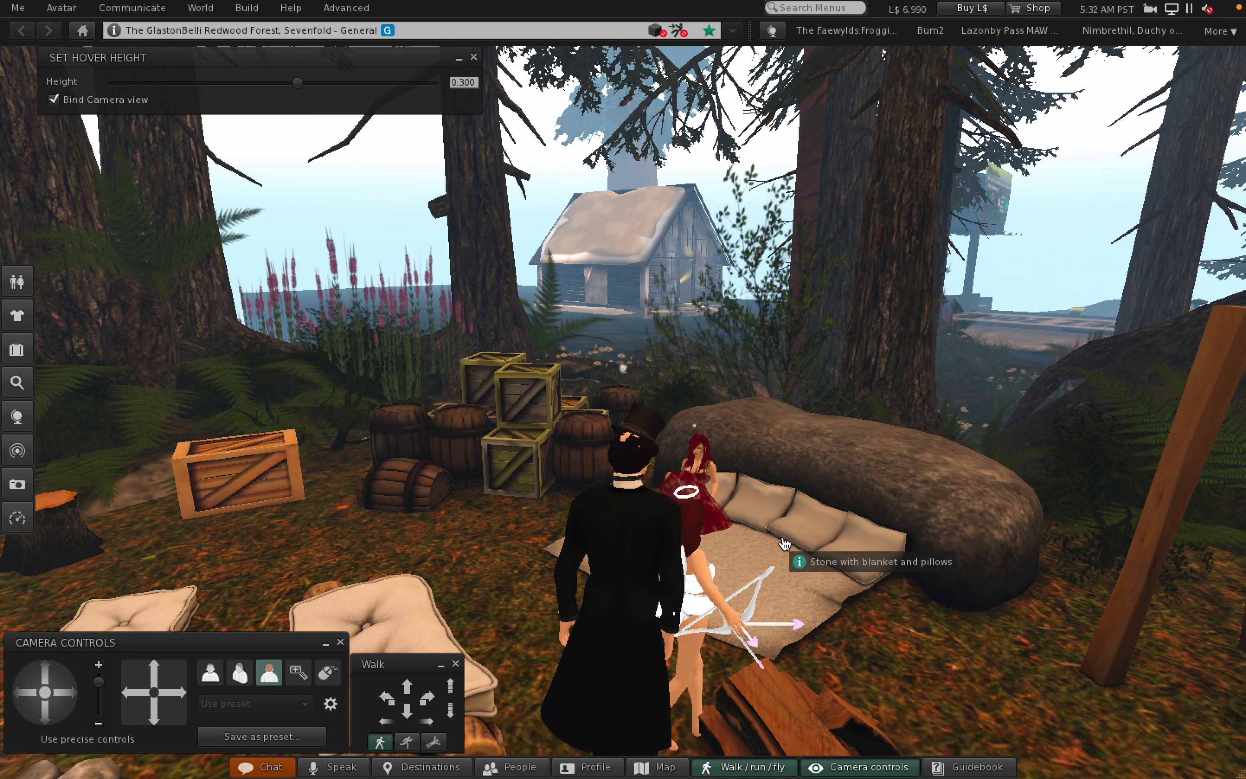
Sit the avatar on the 'Stone with blanket and pillows' via Sit here.
right_click(783, 545)
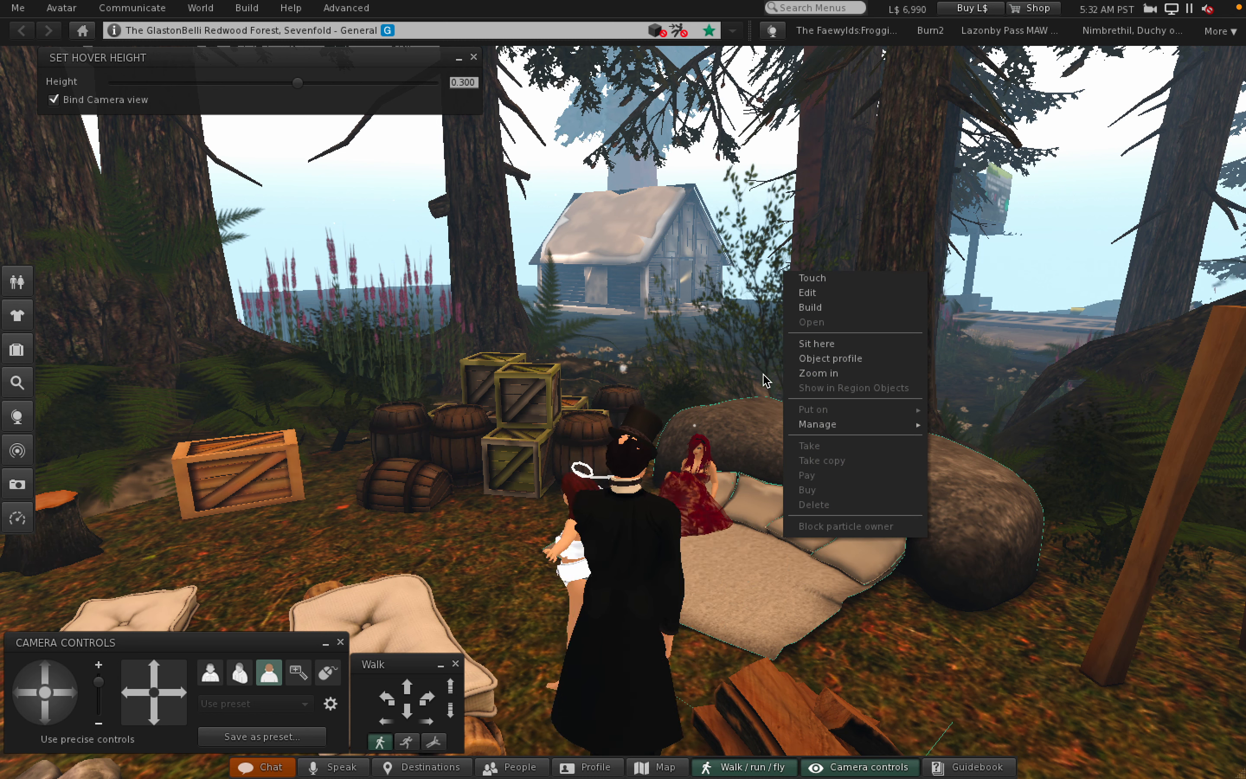
left_click(815, 344)
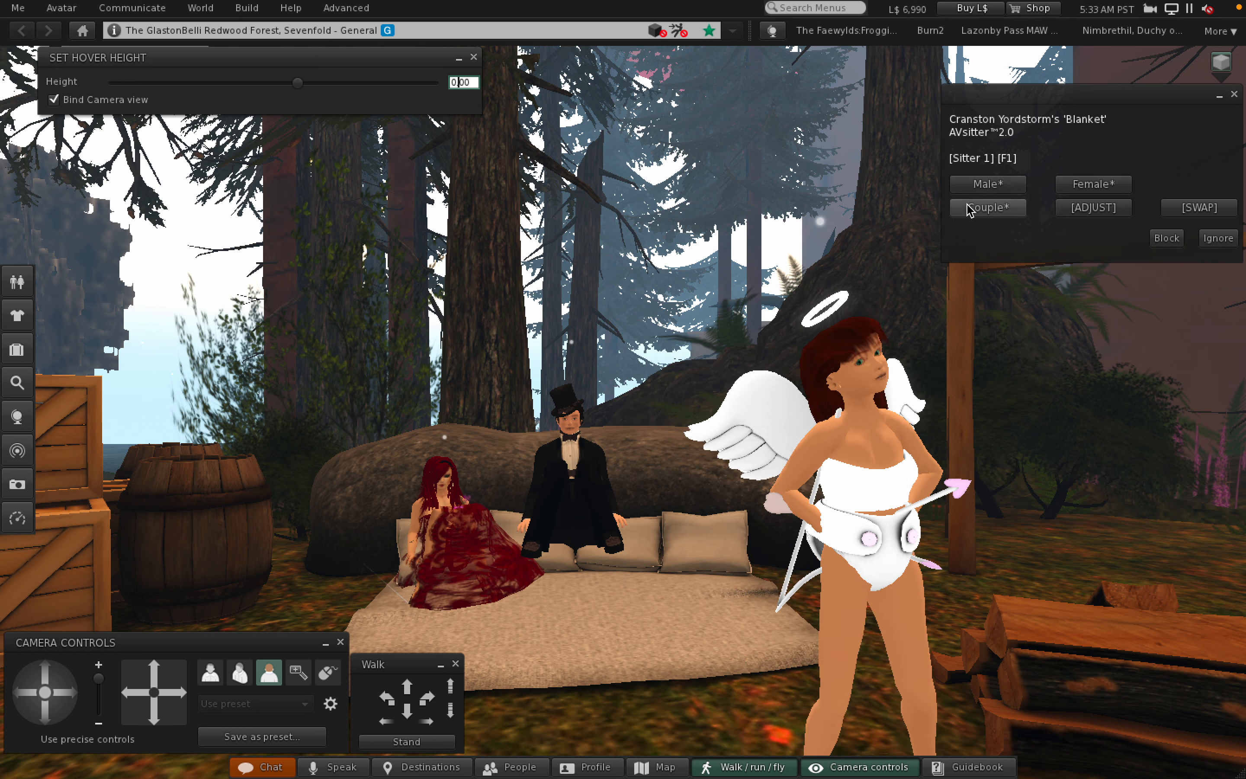
Cycle the blanket's first couple poses: lying together, second cuddling pose, and lying-together again.
left_click(987, 208)
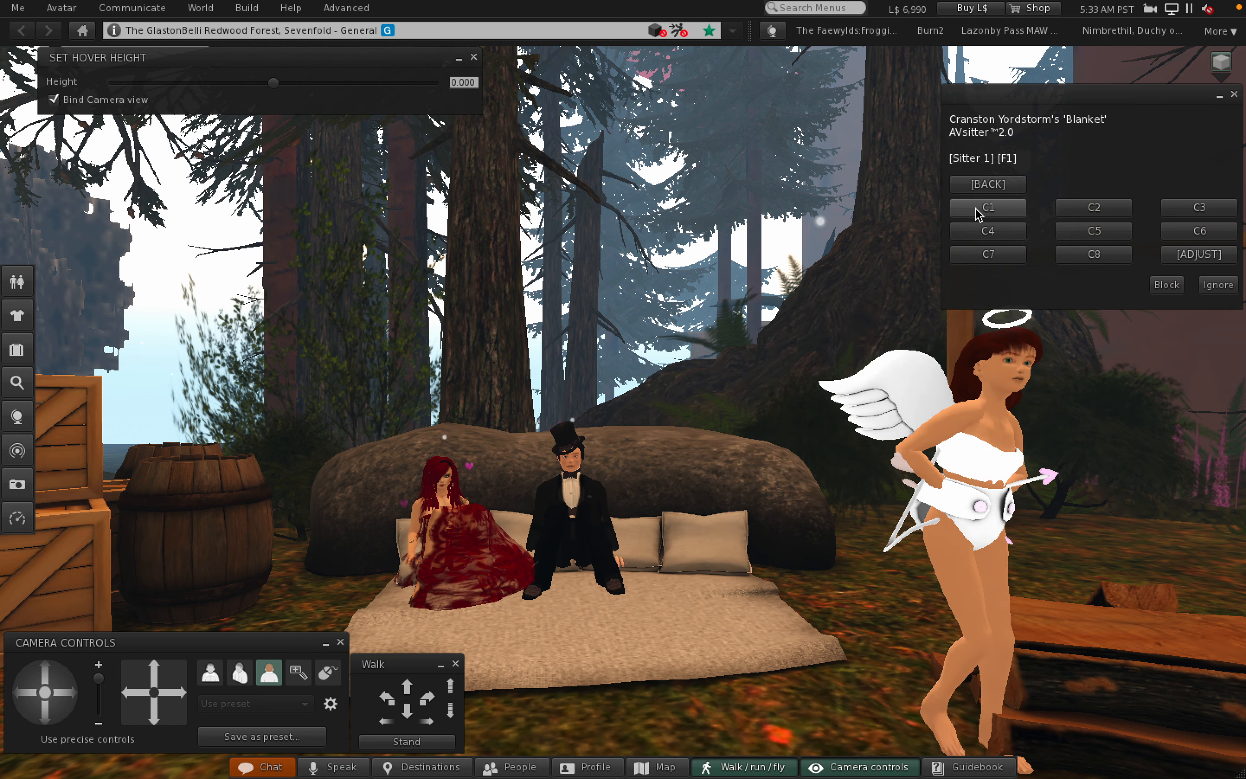
left_click(988, 207)
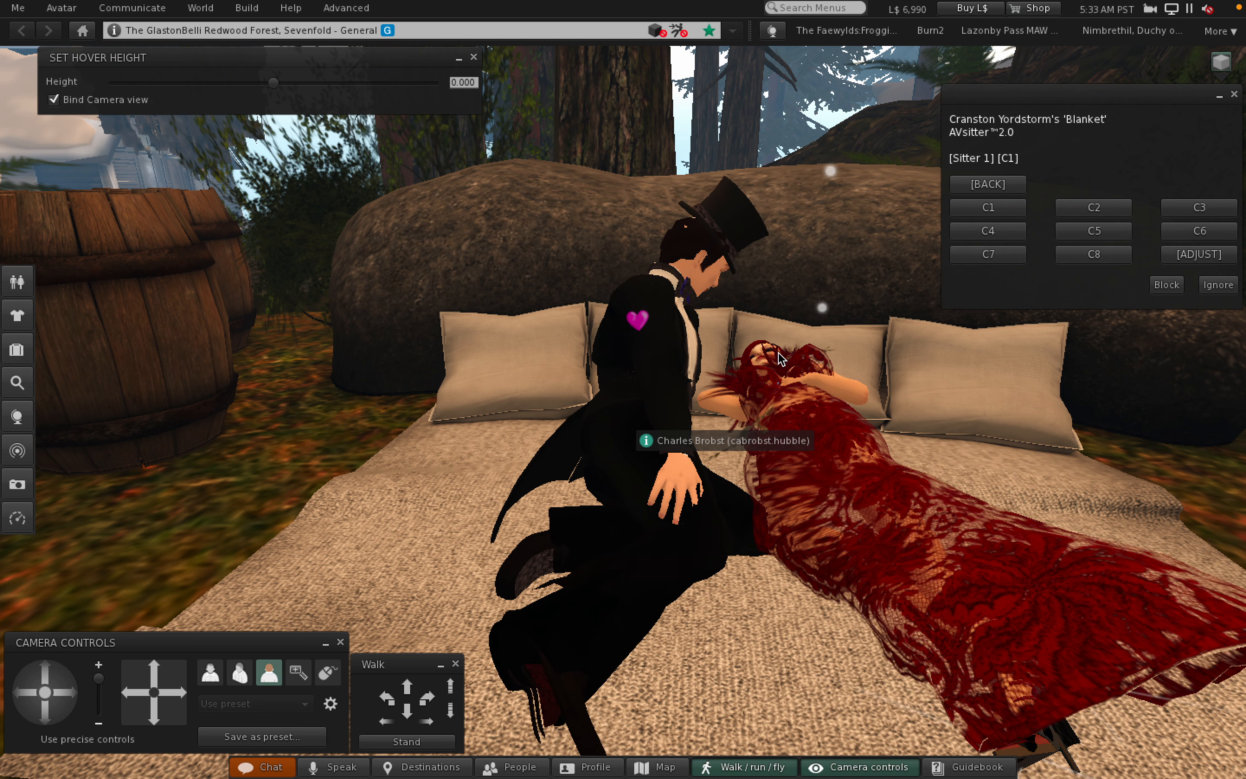
left_click(1092, 208)
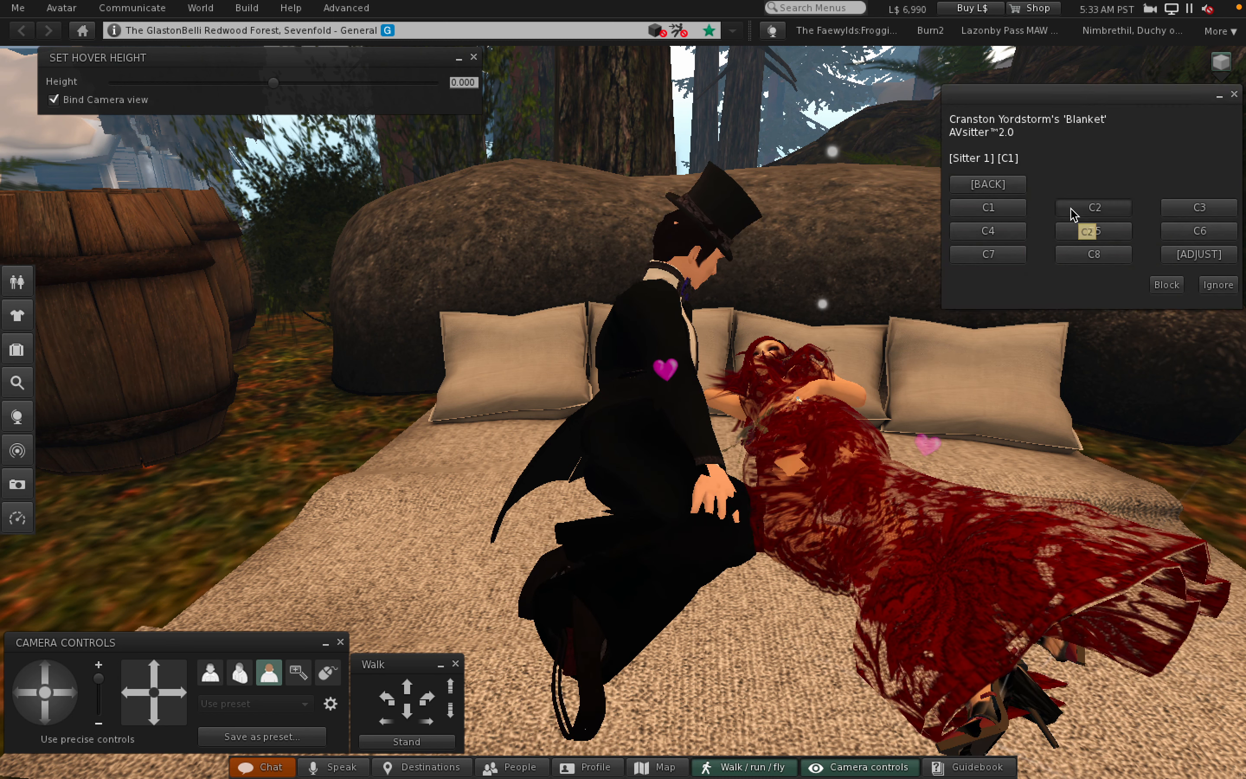
left_click(1093, 208)
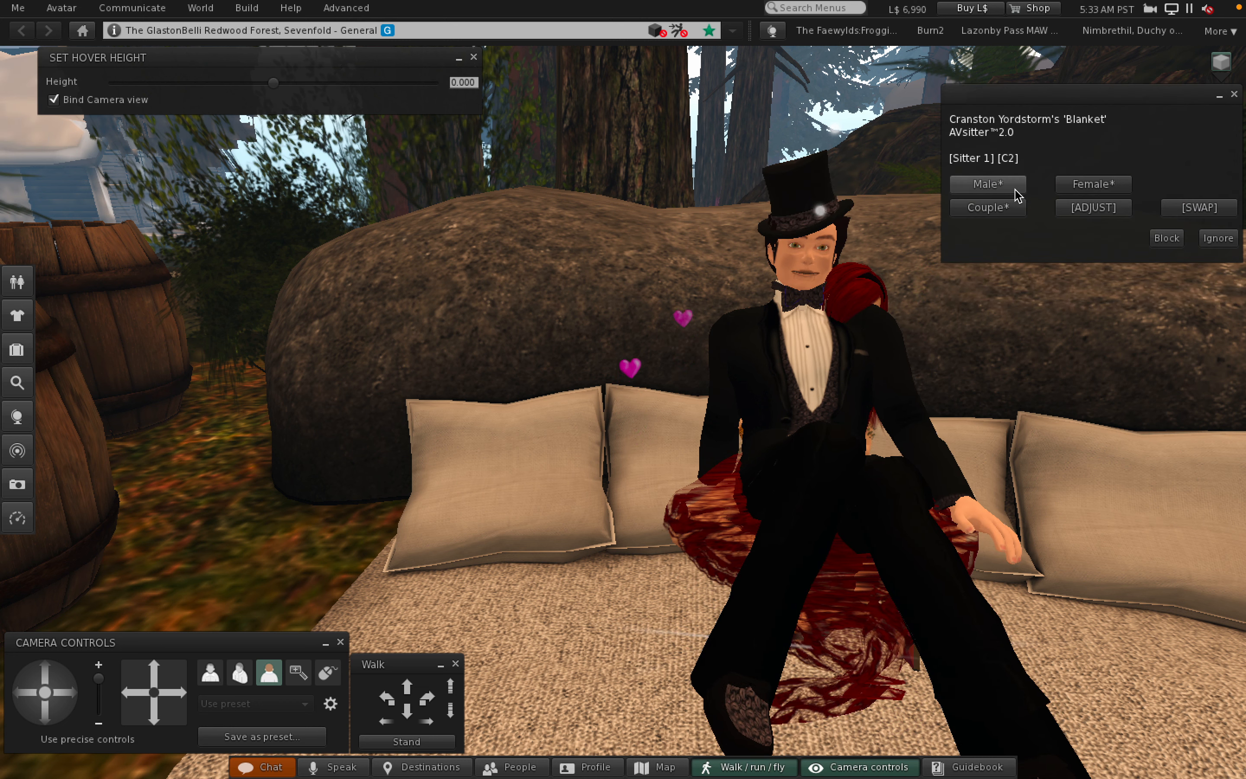
left_click(1198, 208)
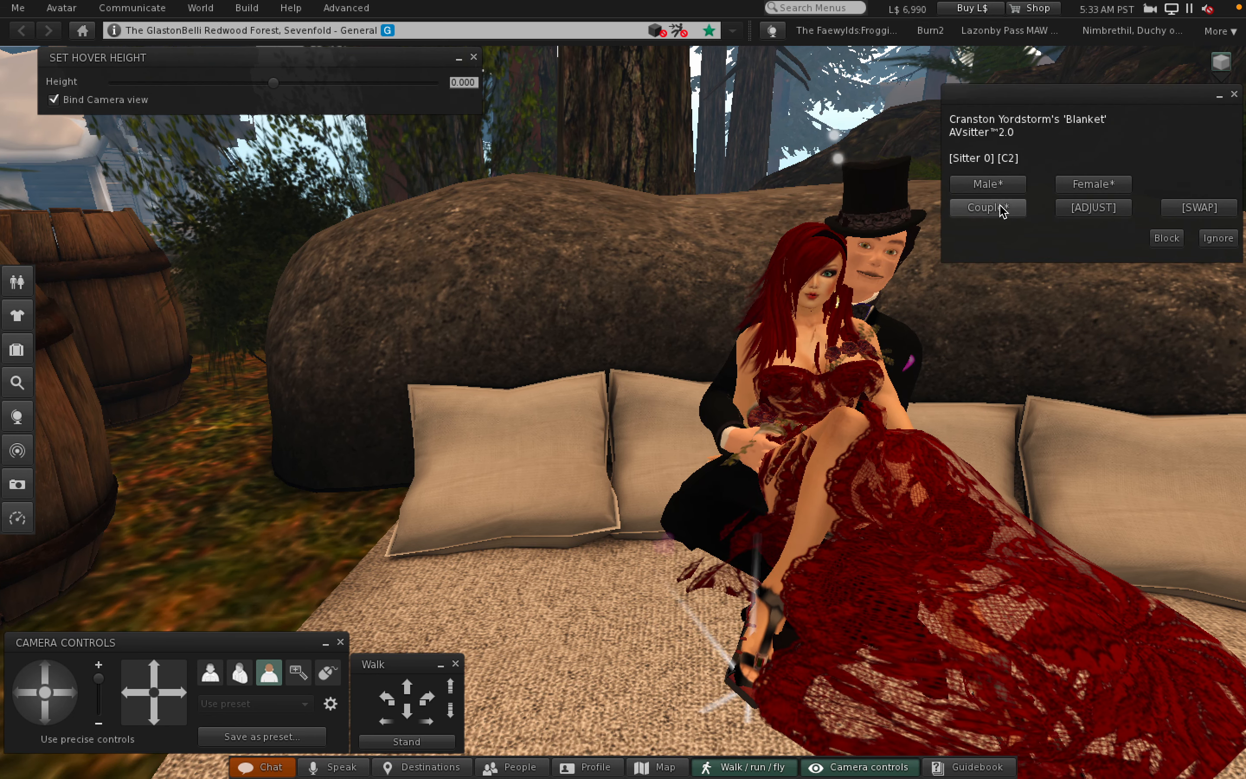
left_click(987, 208)
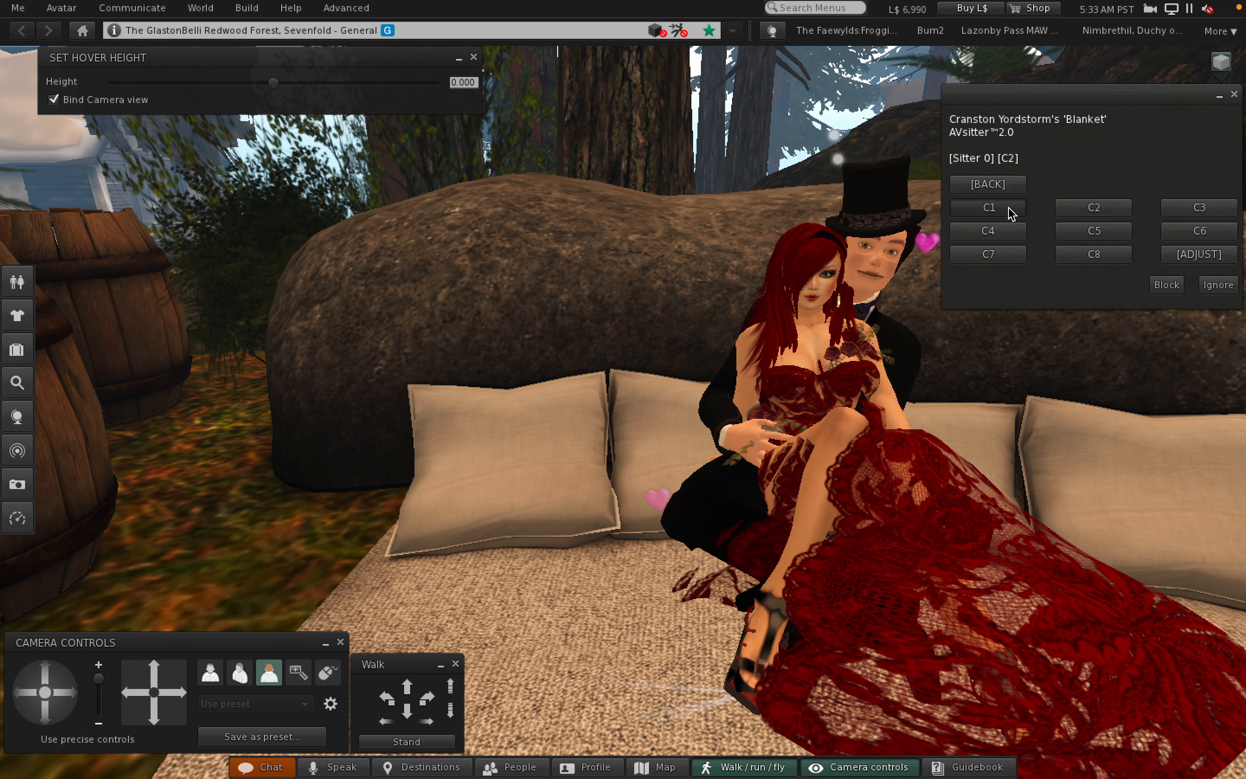
left_click(987, 208)
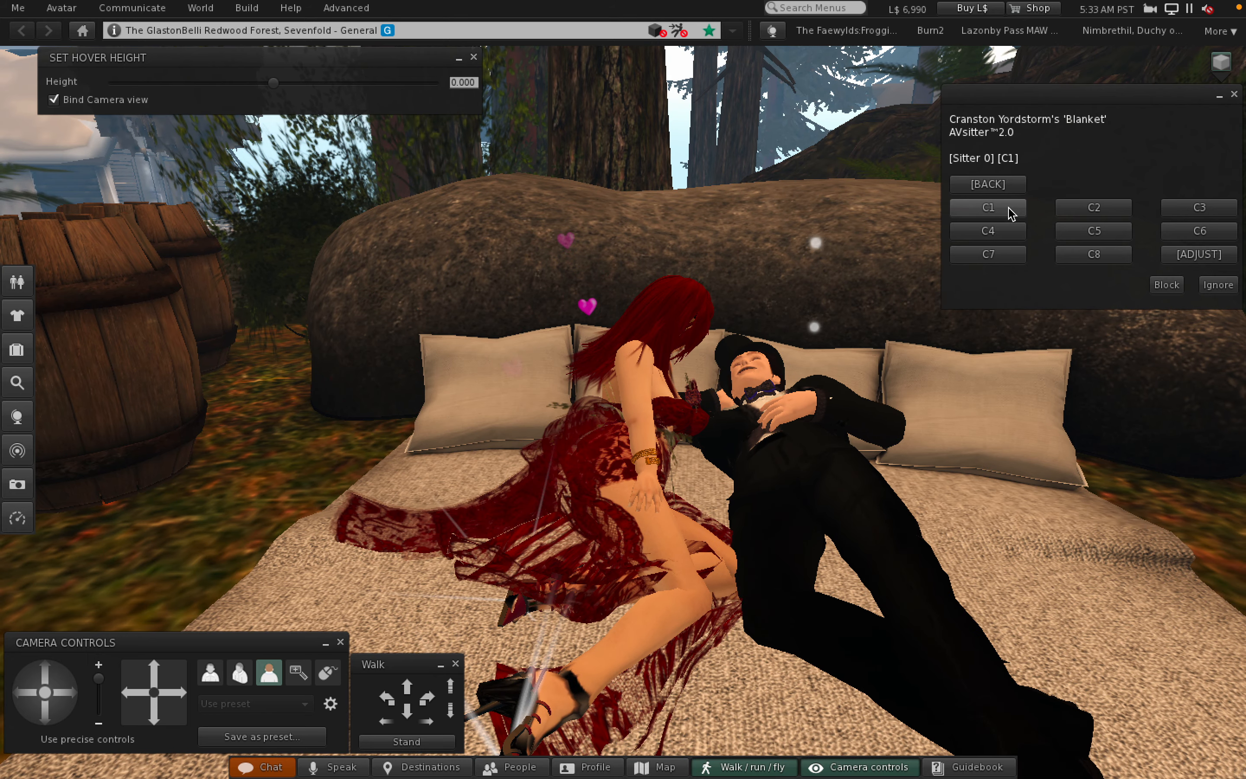
left_click(988, 208)
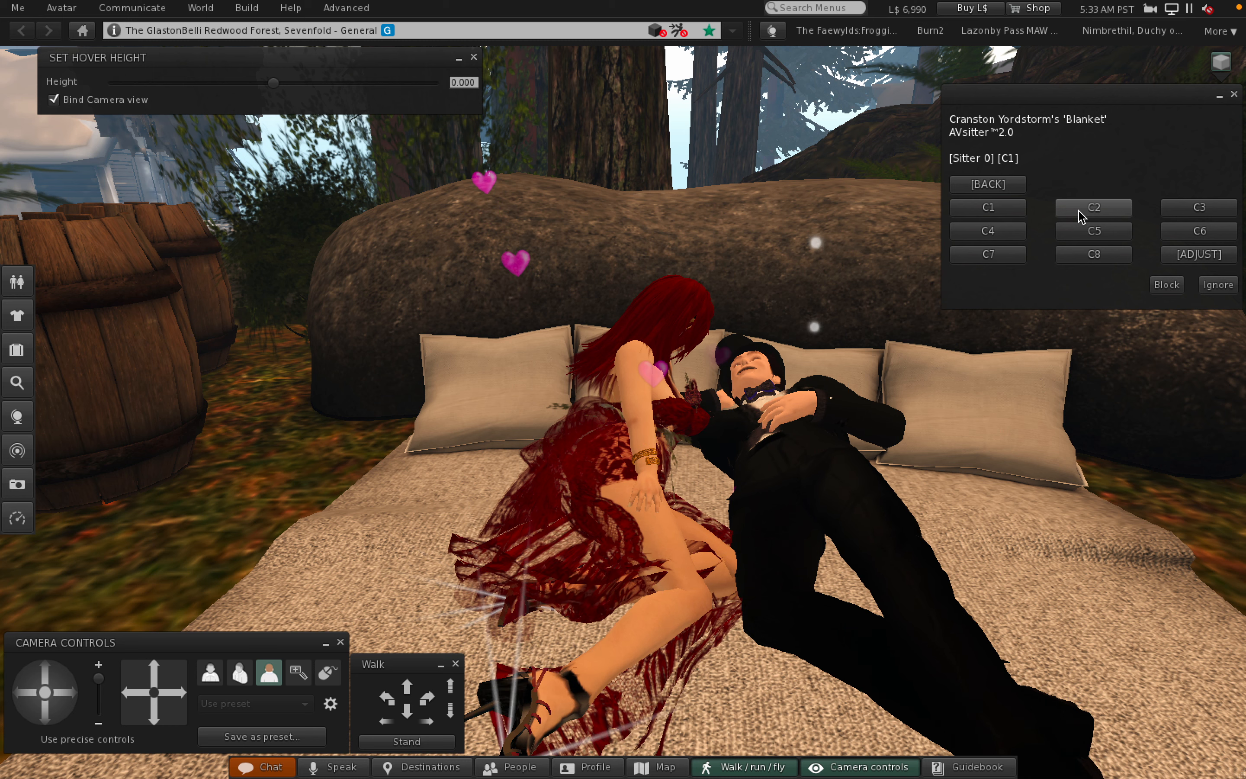
left_click(1093, 208)
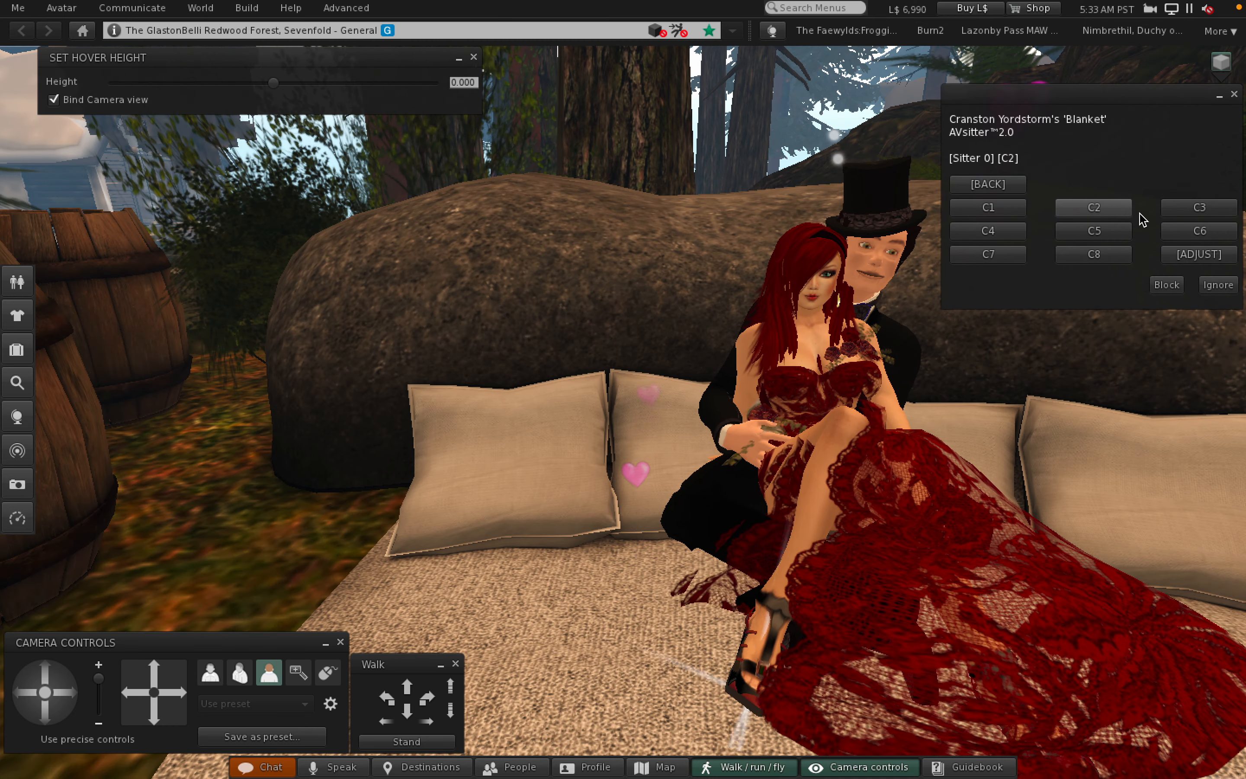
left_click(1199, 208)
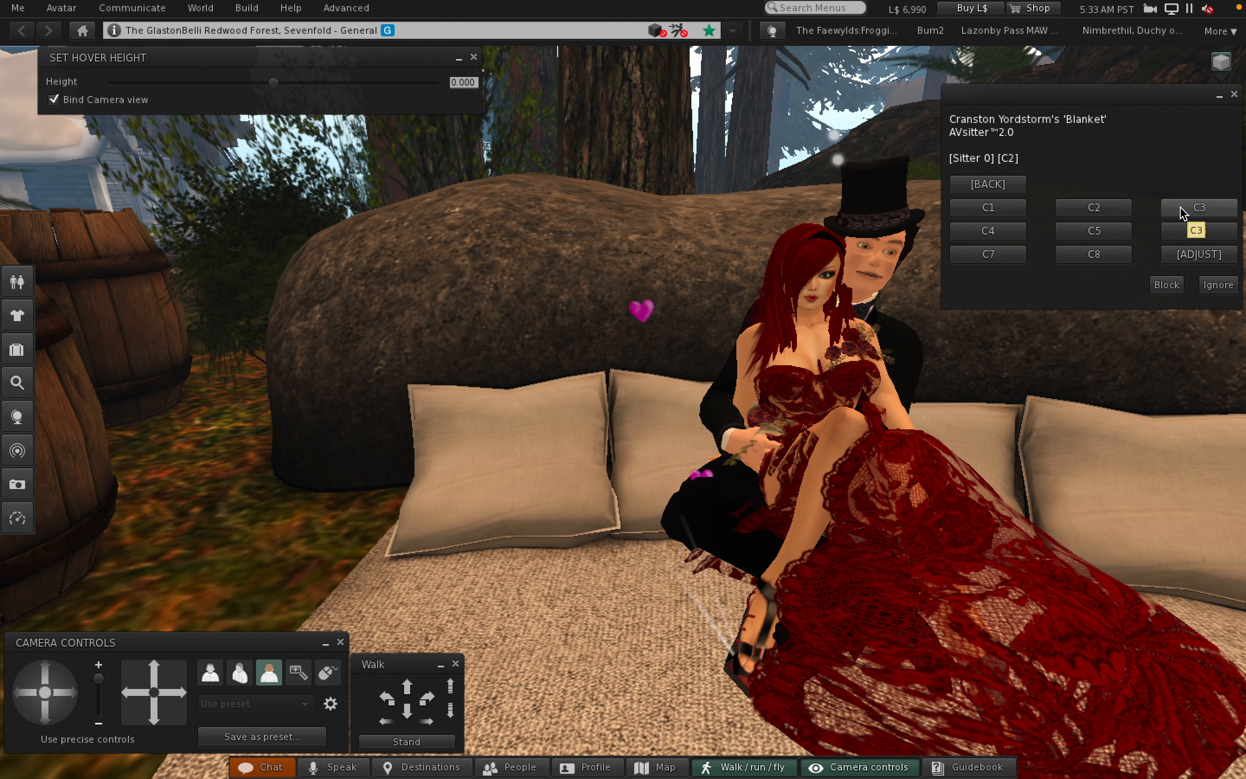
left_click(1197, 208)
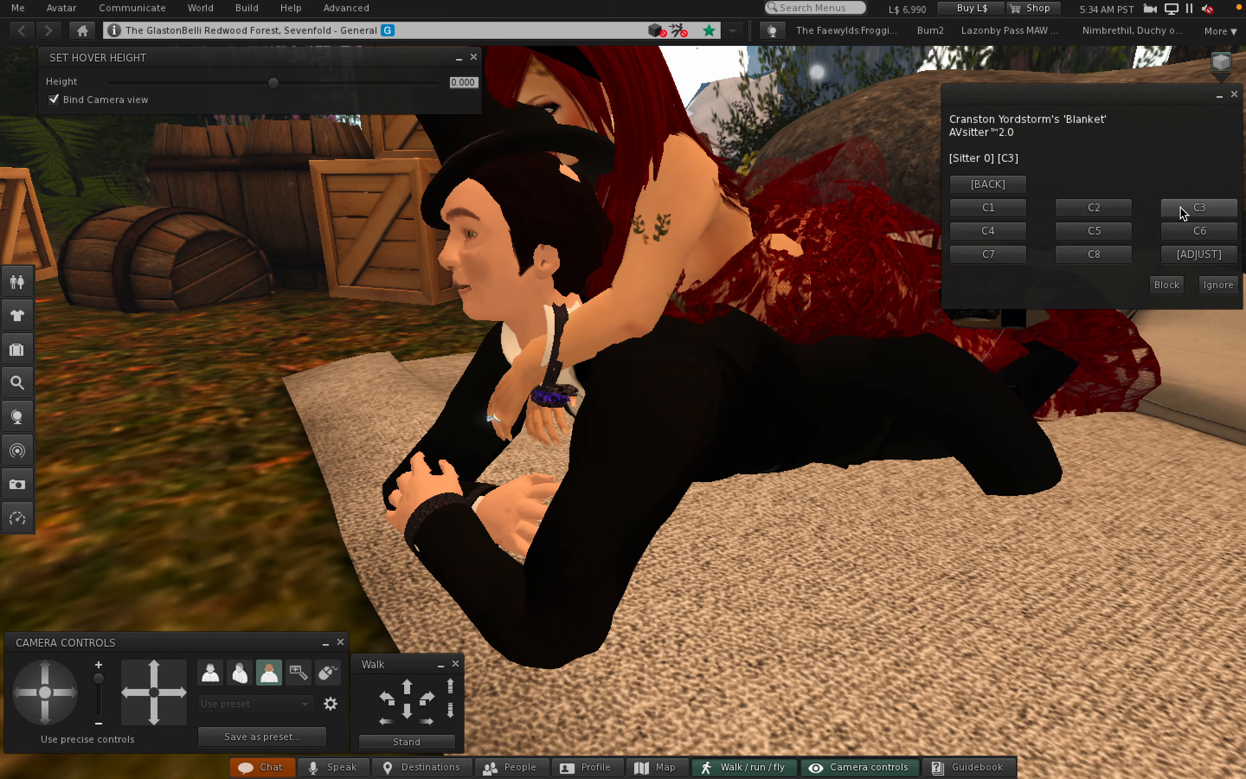
left_click(1198, 208)
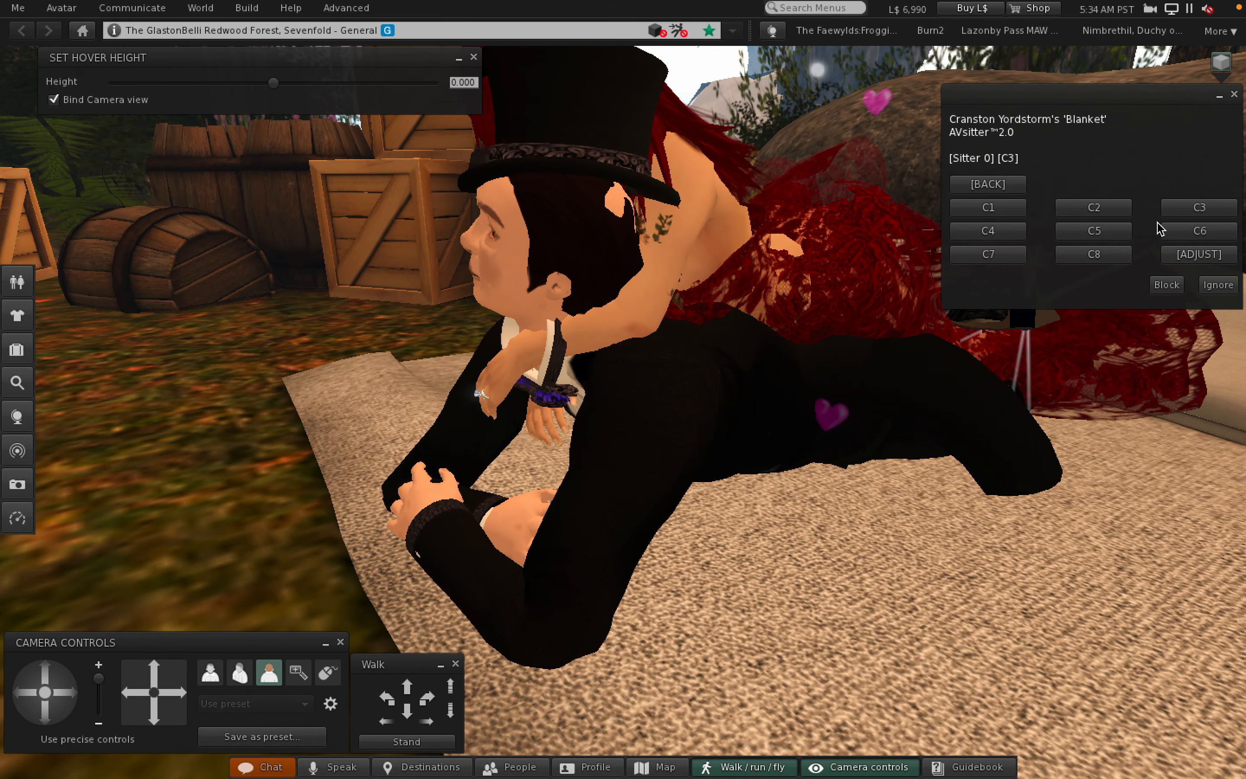
Try the embracing, side-by-side sitting, and next couple poses on the blanket.
left_click(987, 231)
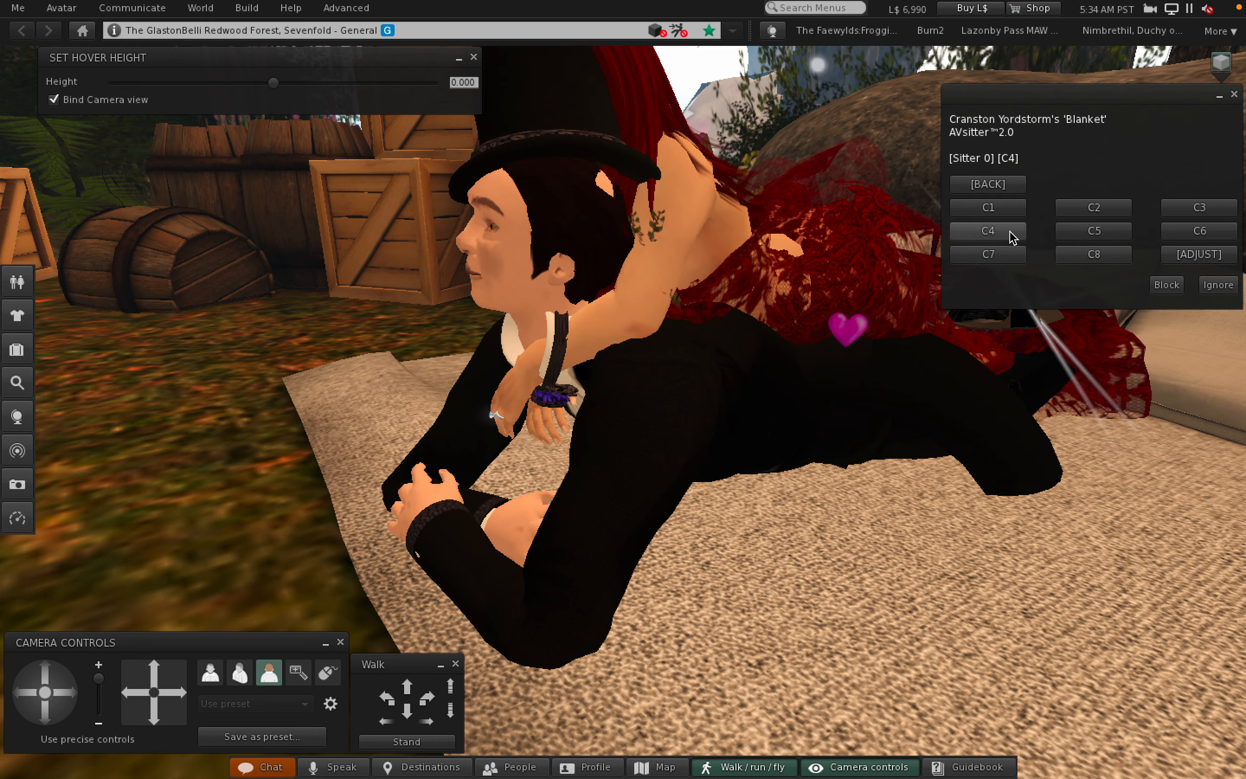
left_click(988, 231)
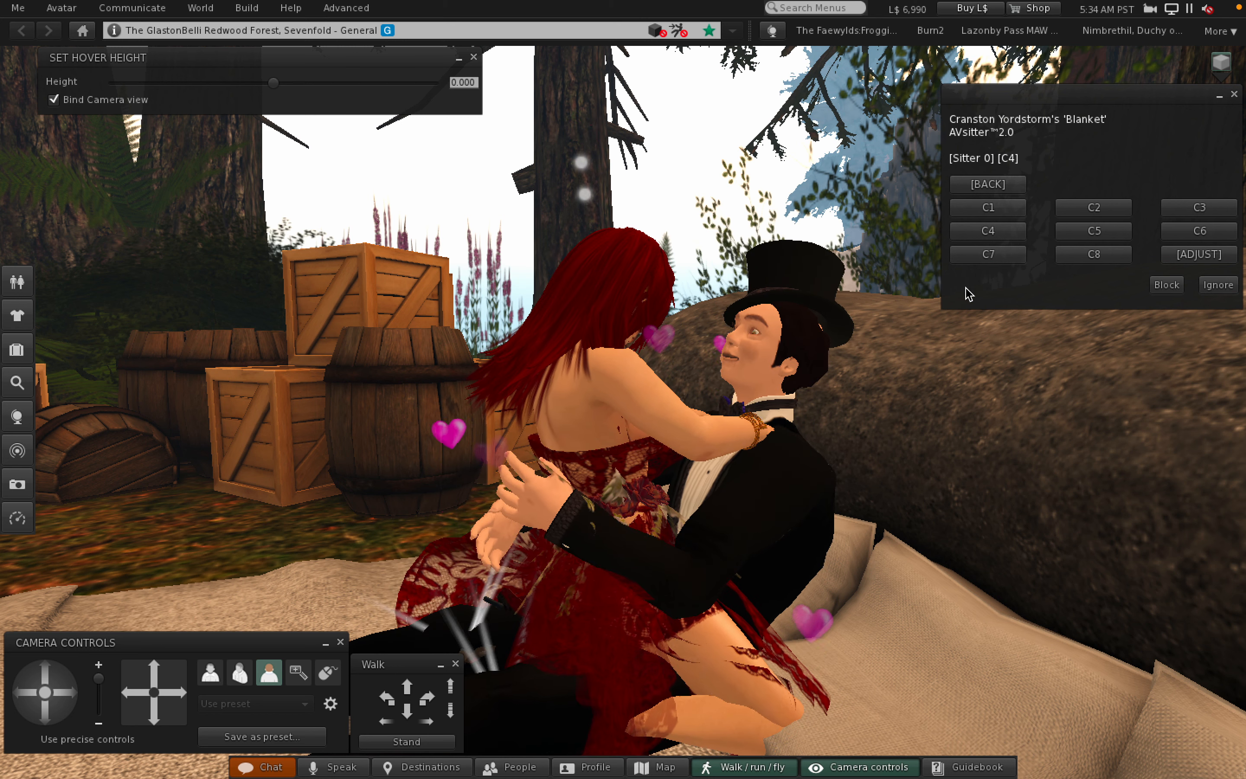
left_click(1092, 231)
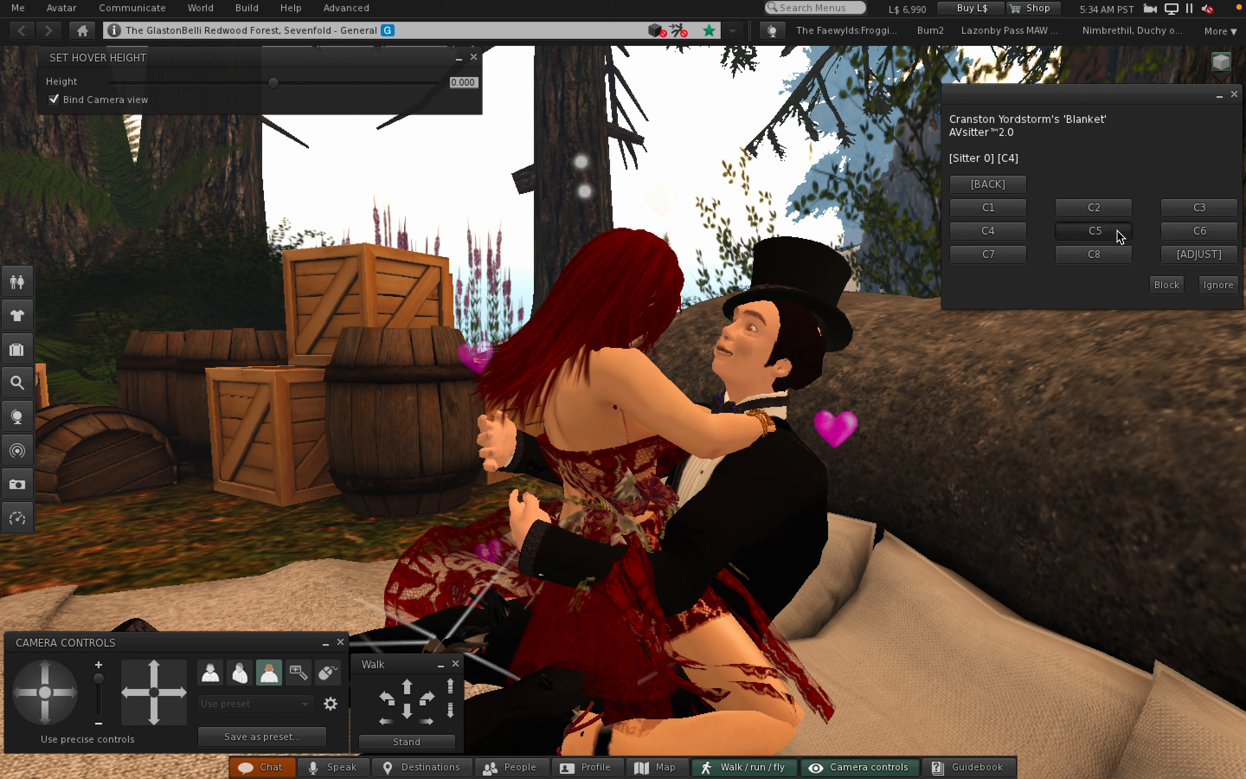
left_click(1094, 230)
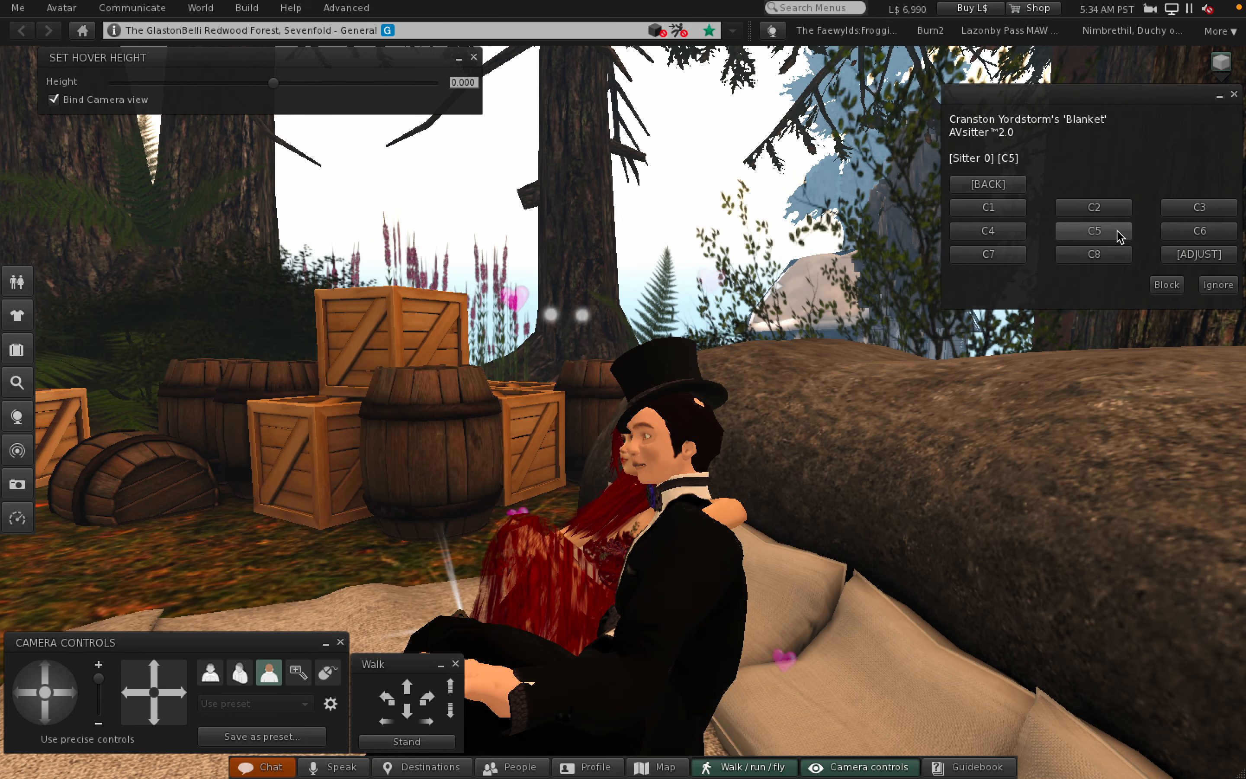
left_click(1093, 232)
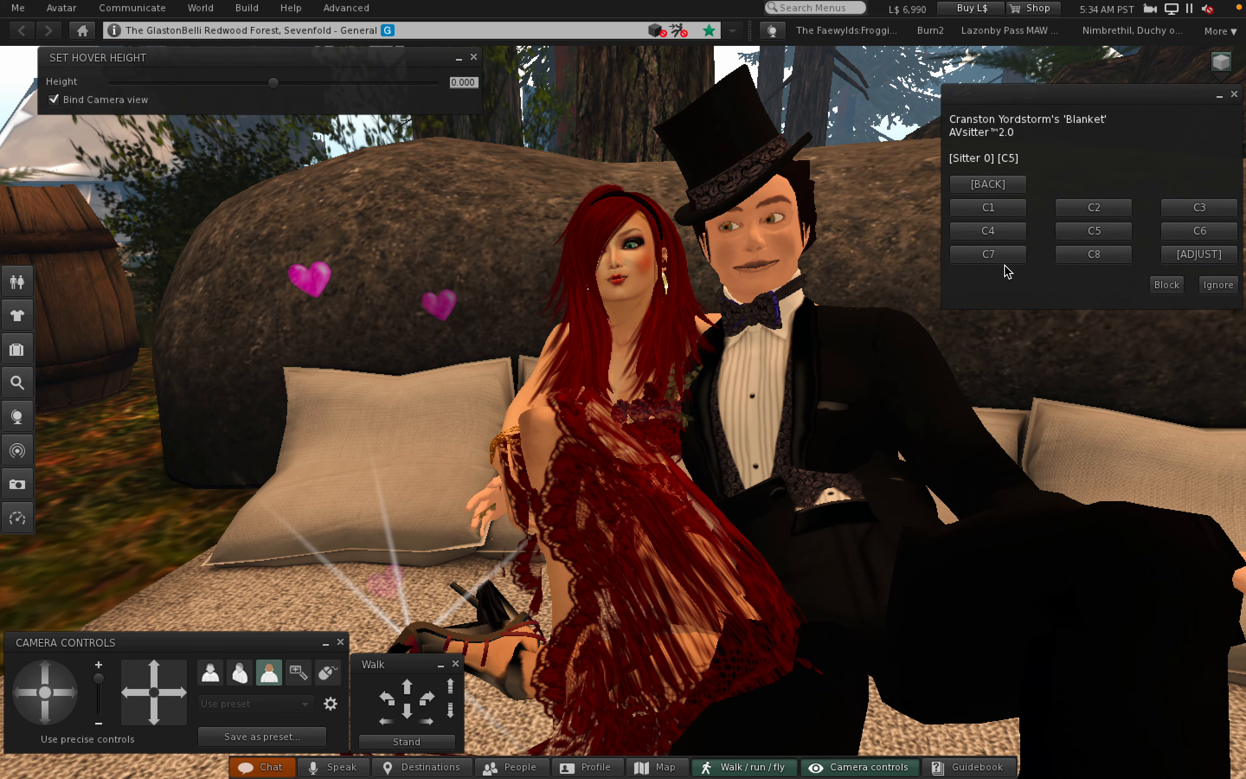
left_click(1198, 230)
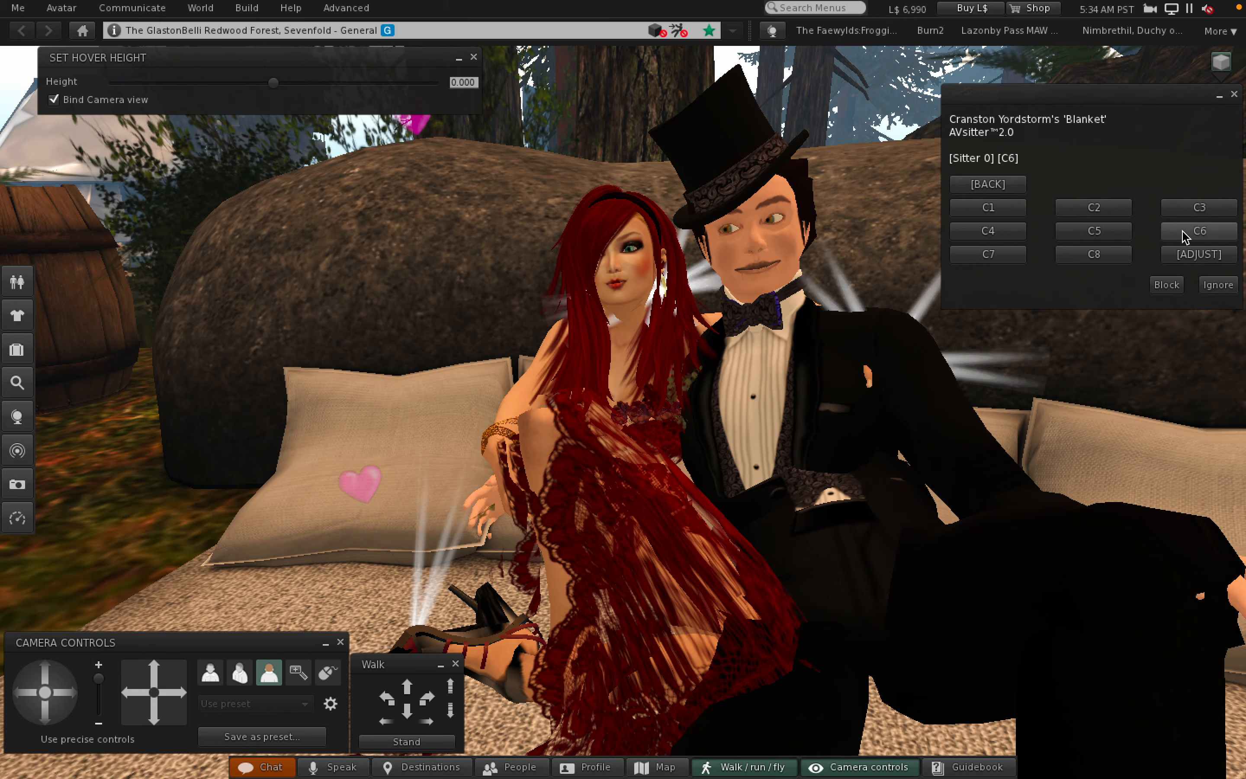
left_click(1199, 230)
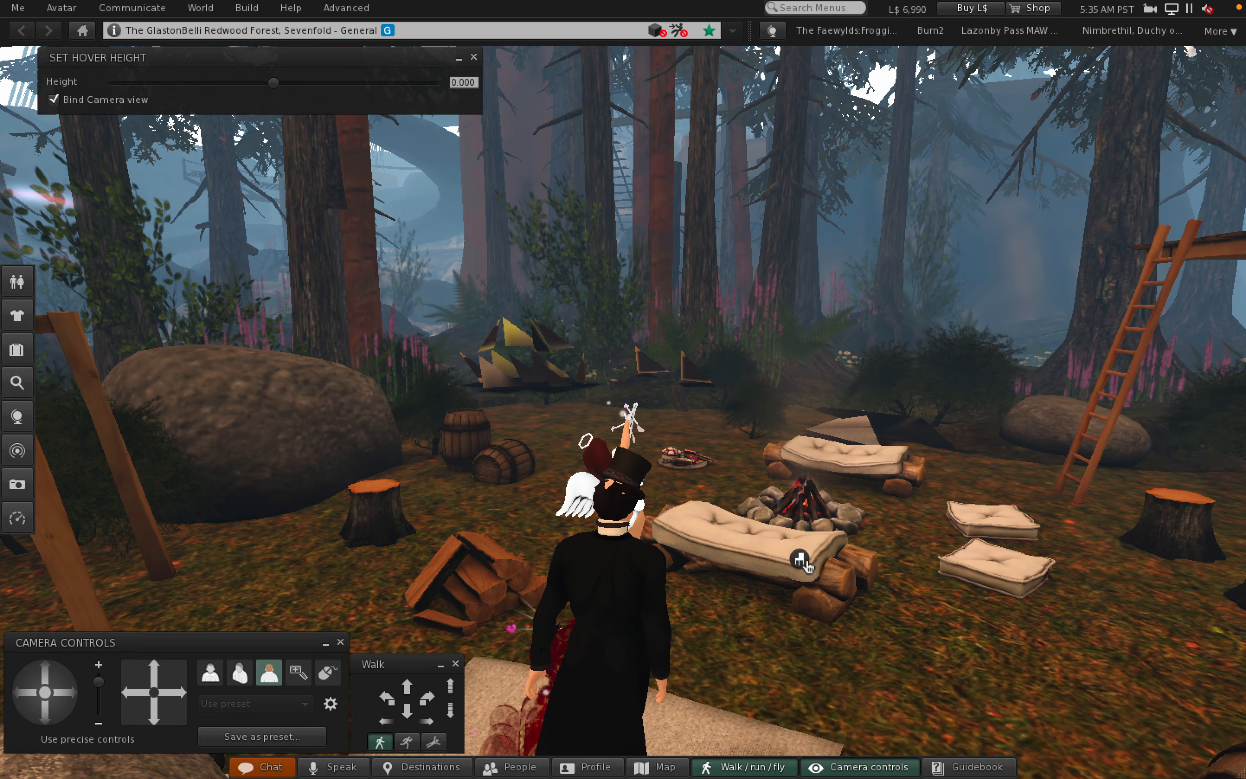
Sit on the Log Bench with Cushion by the fire so its AVsitter menu appears.
left_click(803, 557)
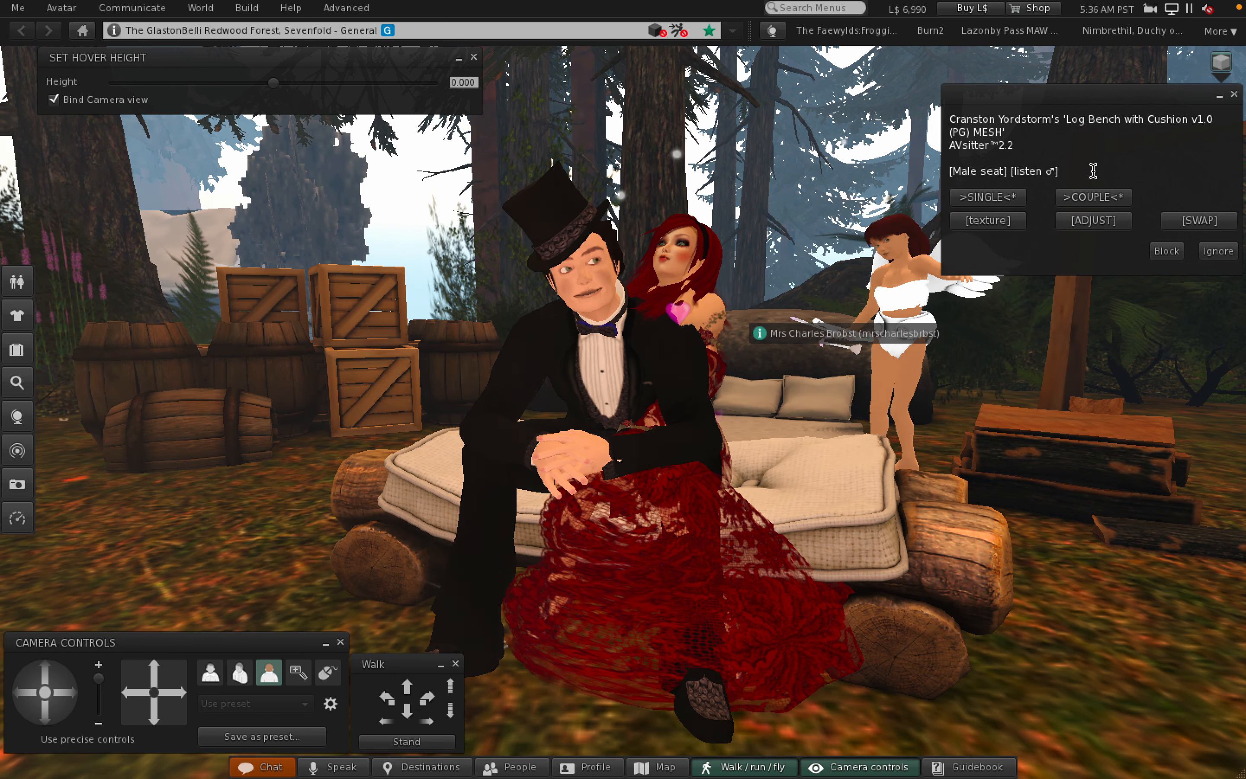
Play the bench's gazing, back-to-back and holding couple poses.
left_click(1092, 197)
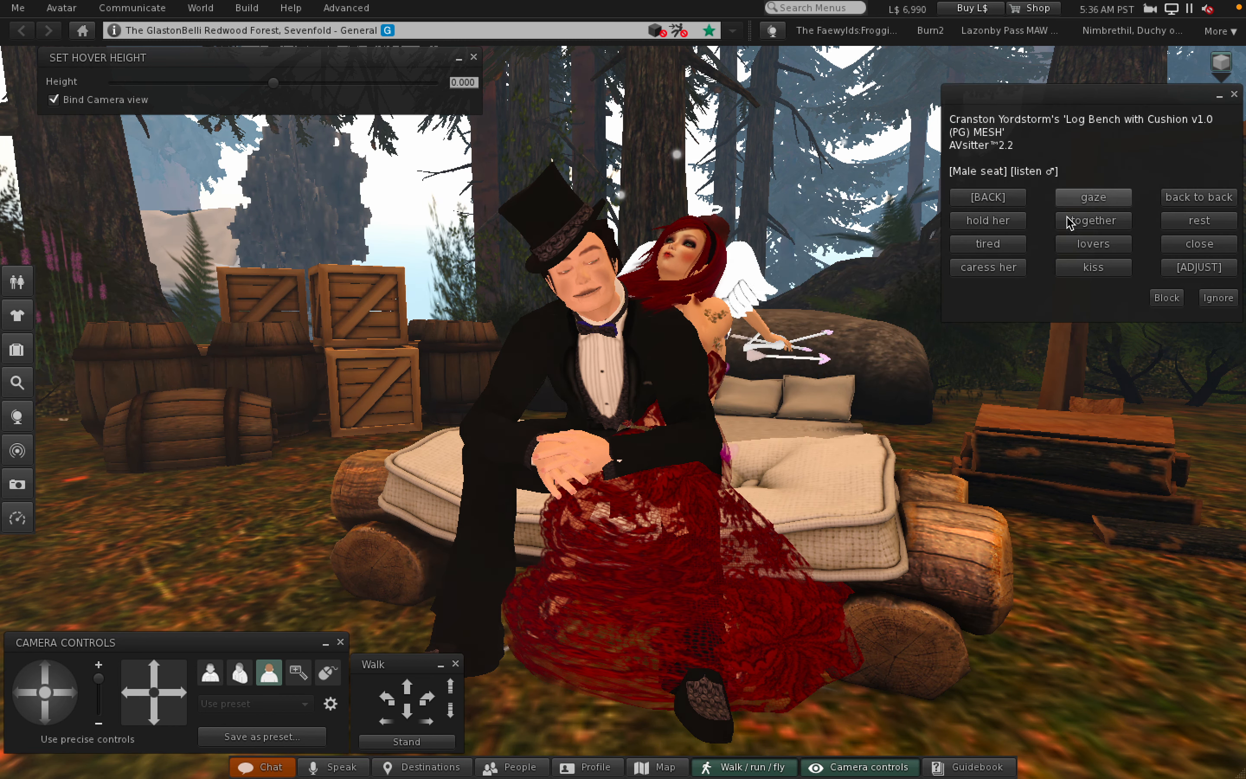
left_click(1093, 198)
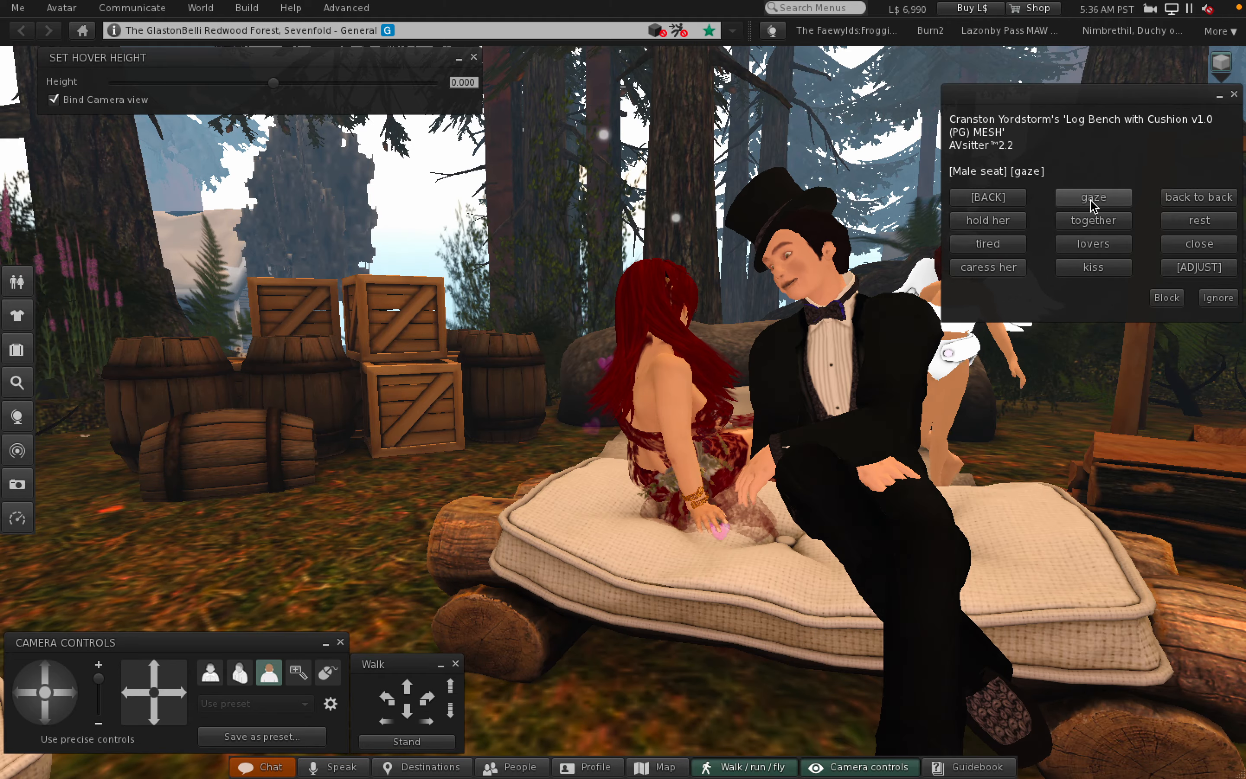
left_click(1092, 198)
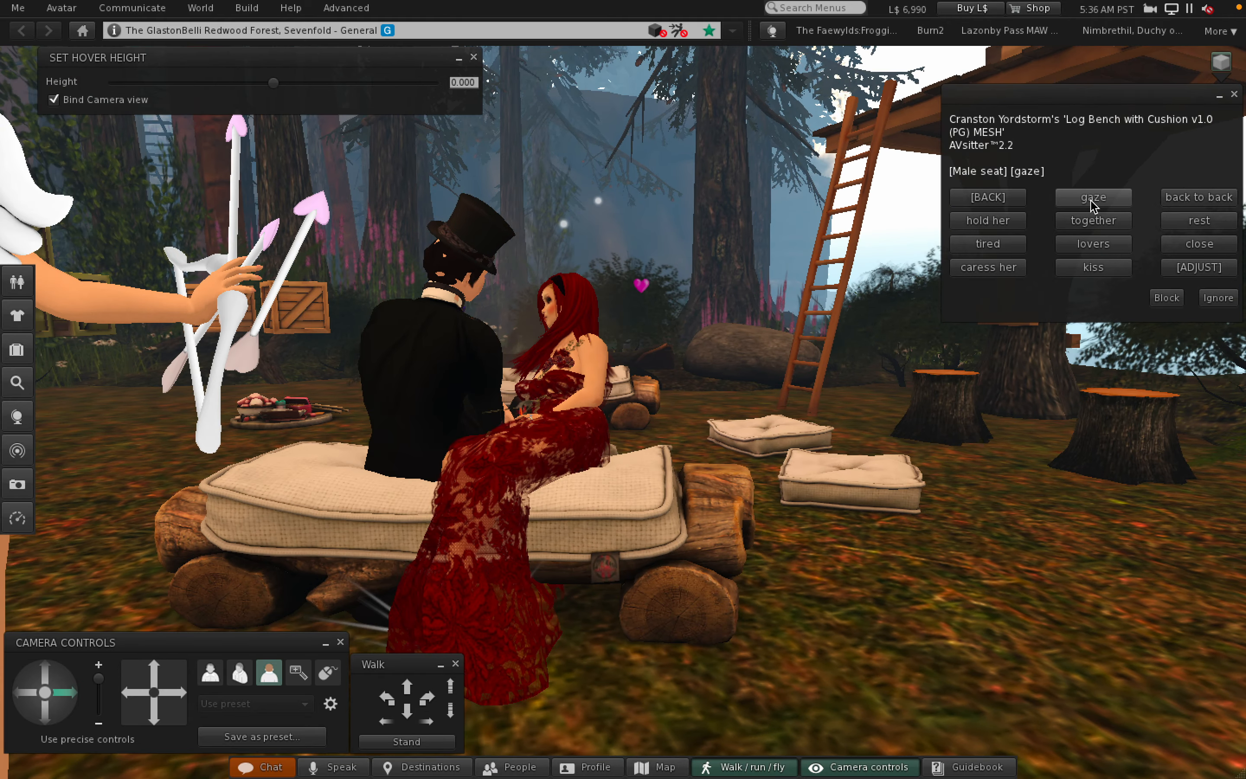
left_click(1092, 197)
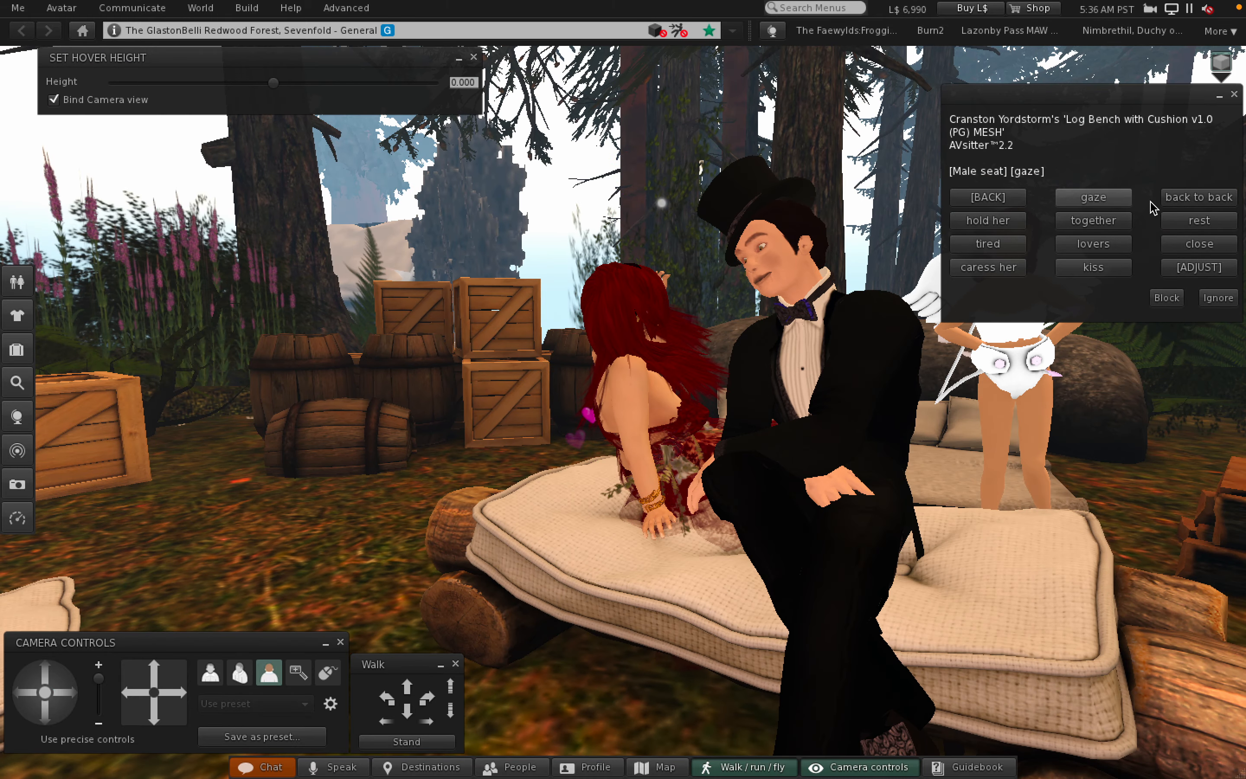
left_click(1198, 197)
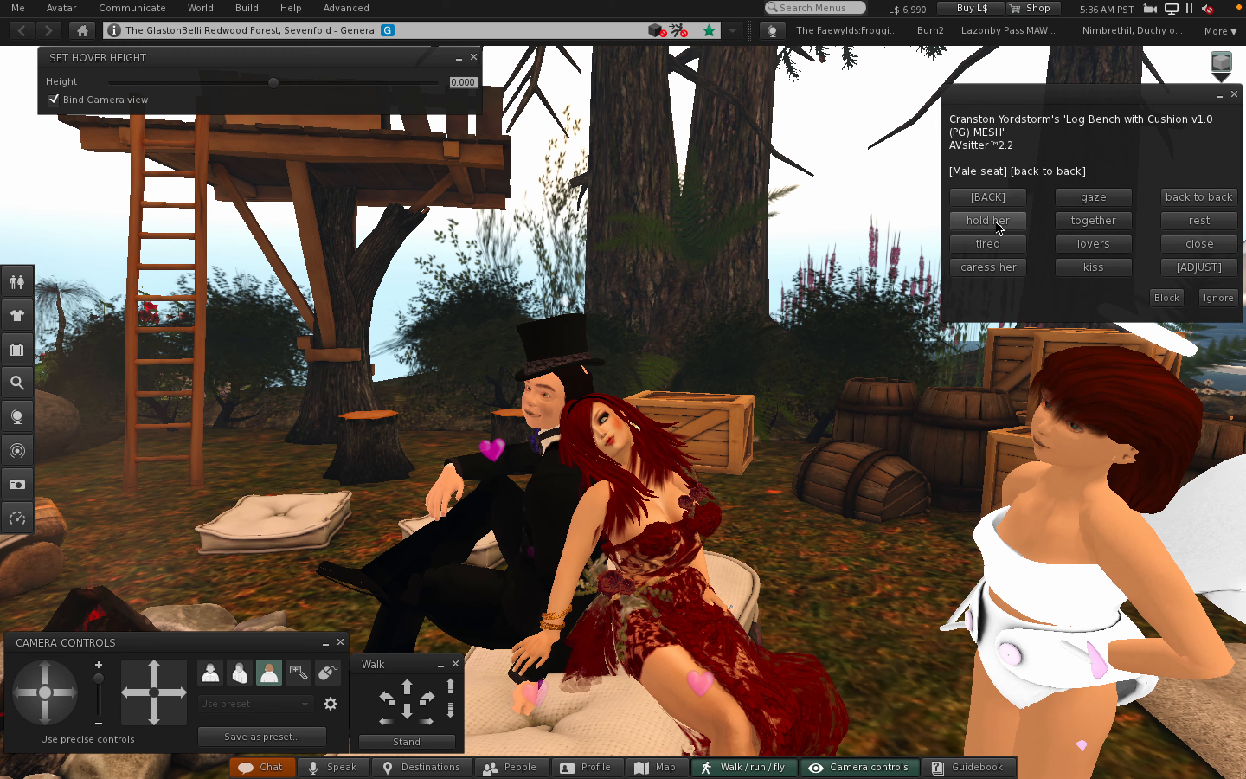
left_click(987, 220)
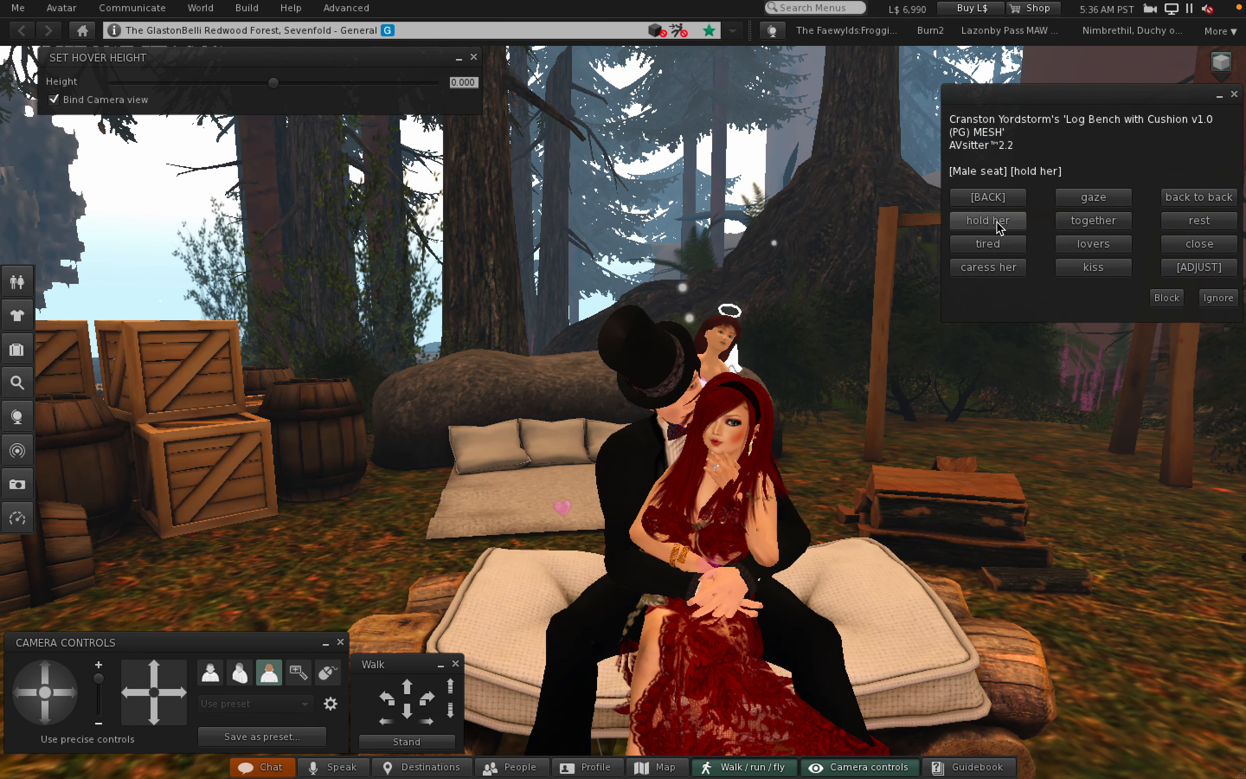
Switch through the hold her, together, rest, tired and close poses.
left_click(1092, 220)
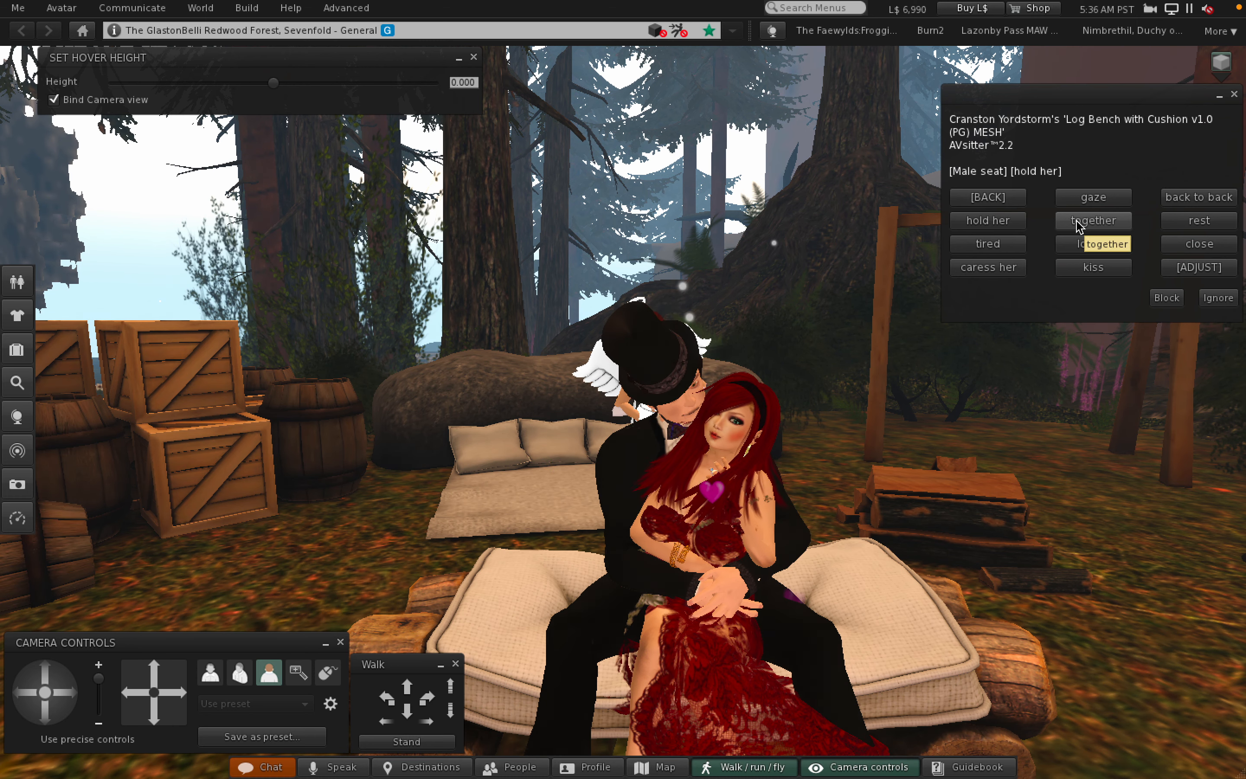
left_click(1093, 220)
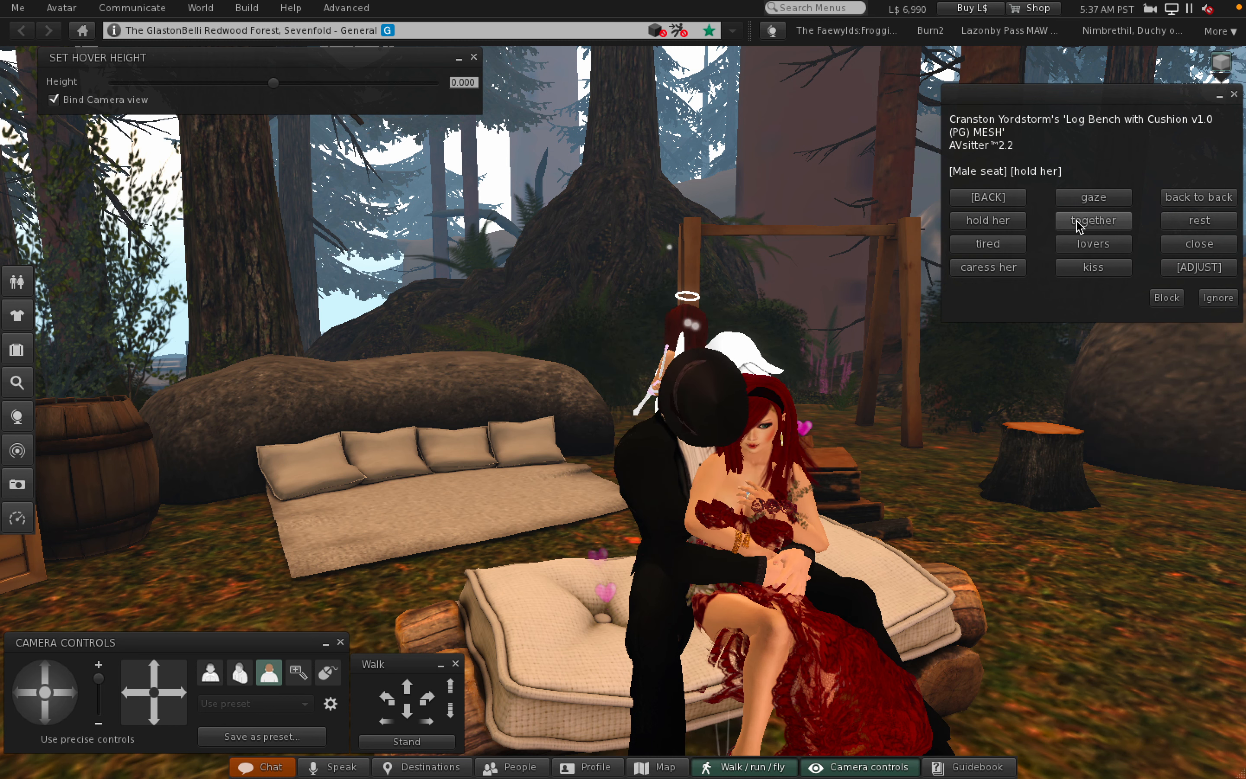
left_click(1094, 220)
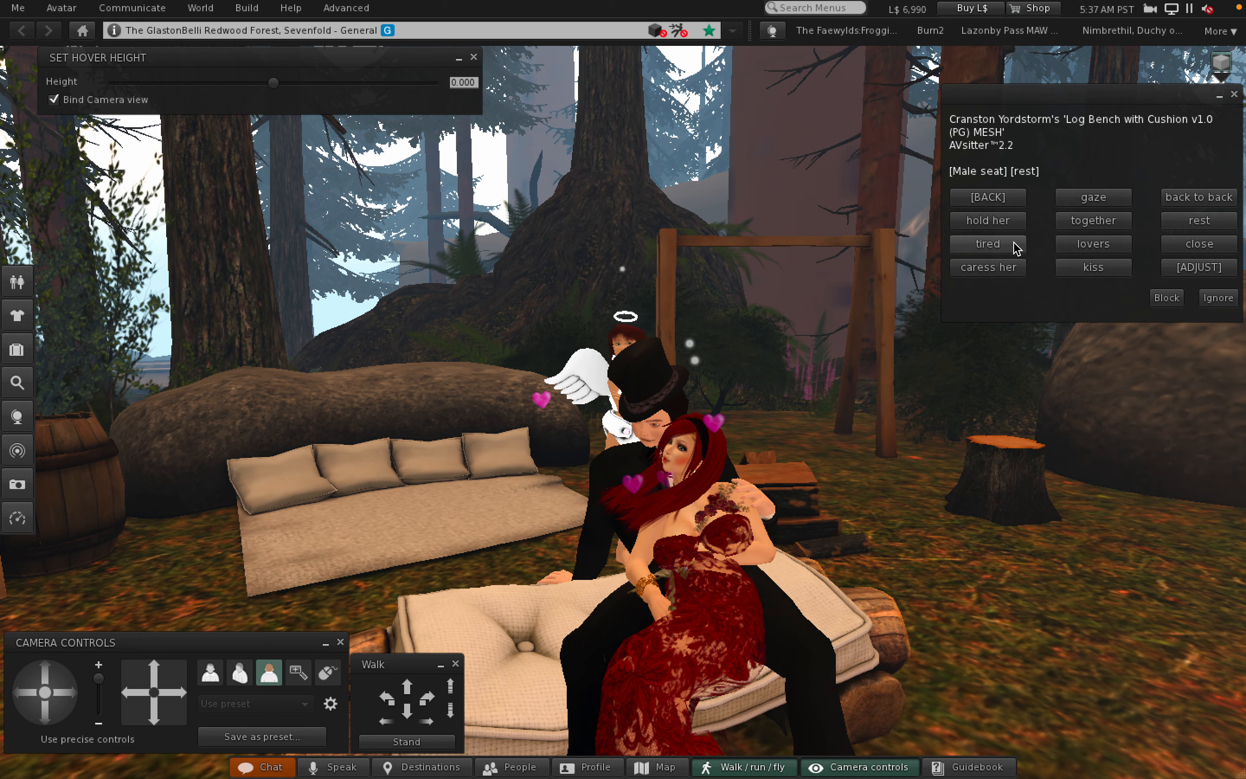
left_click(988, 244)
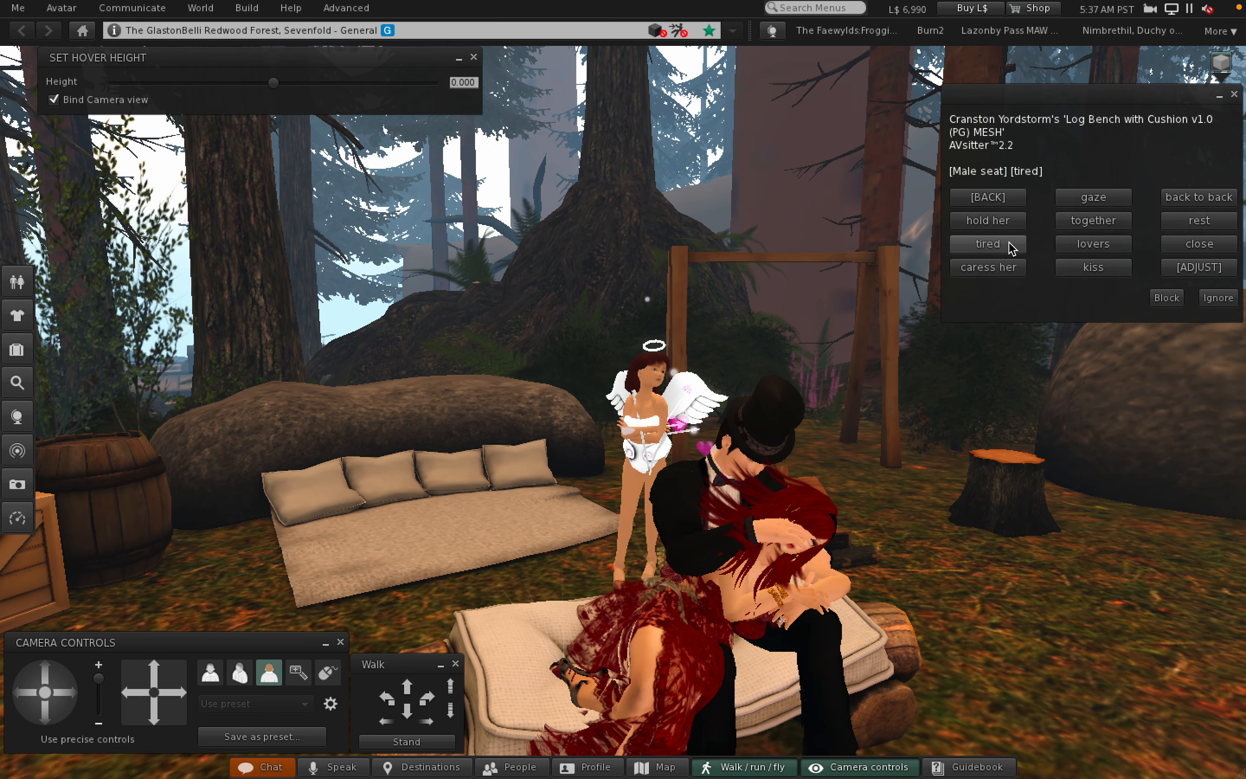
left_click(987, 244)
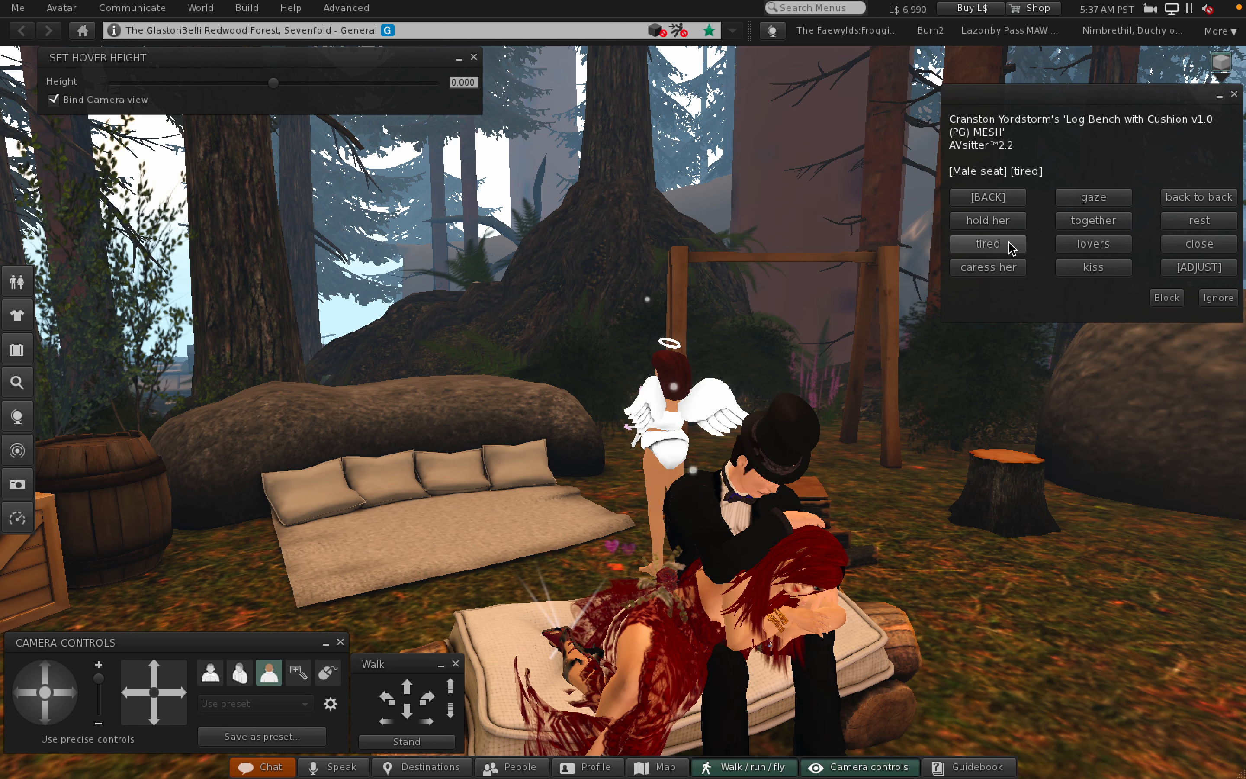
left_click(1093, 244)
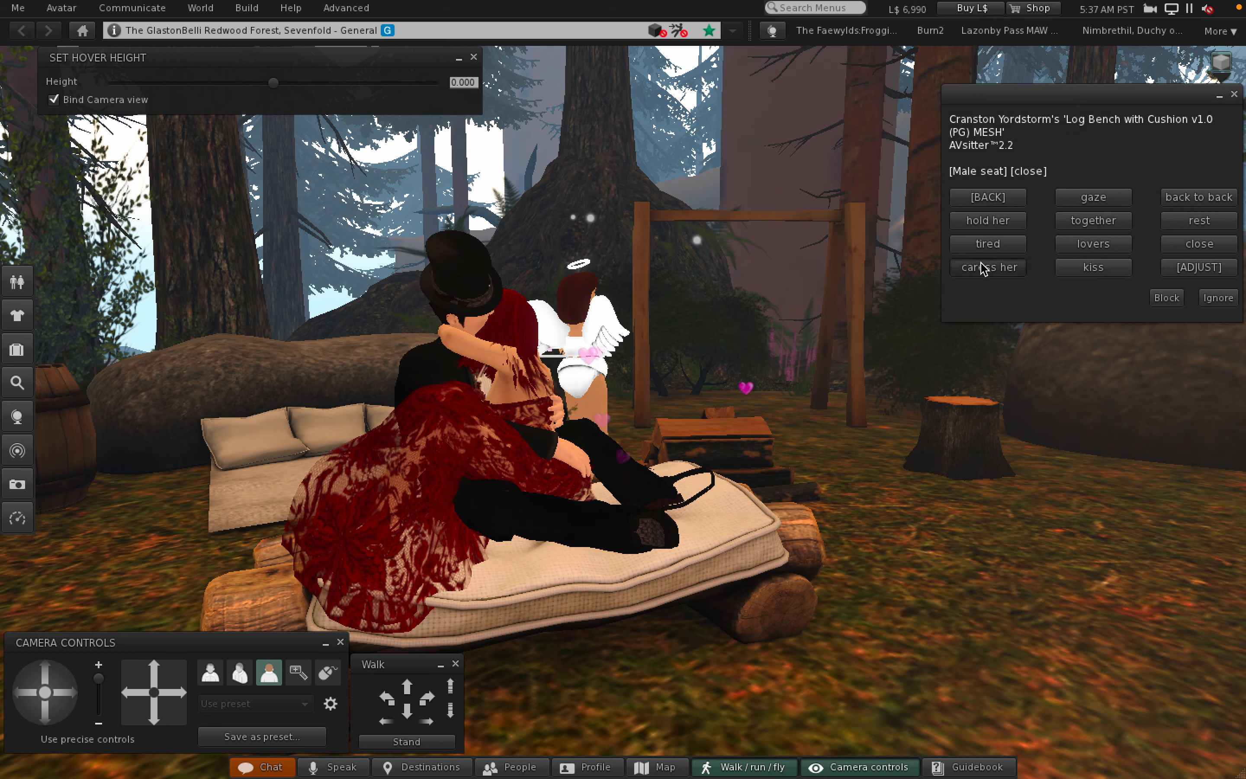
Play the caress her pose several times, then the kiss pose on the bench.
left_click(987, 267)
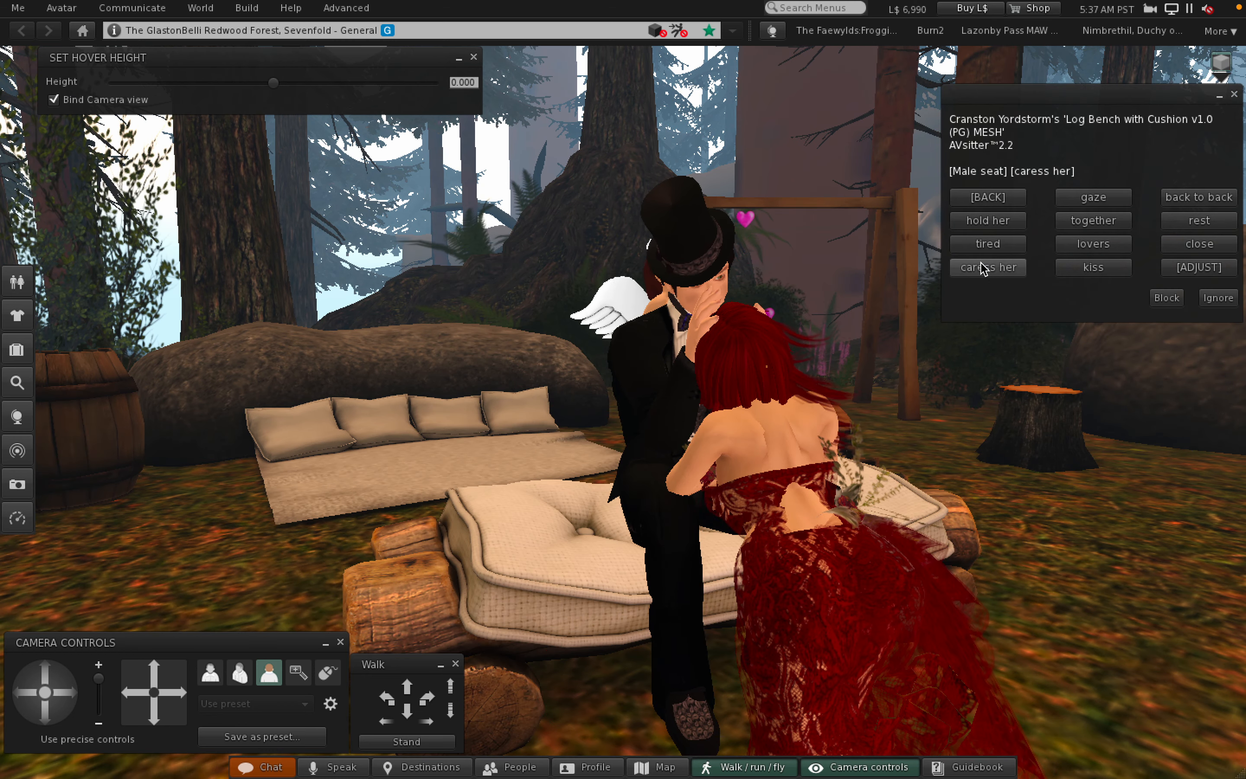
mouse_move(988, 267)
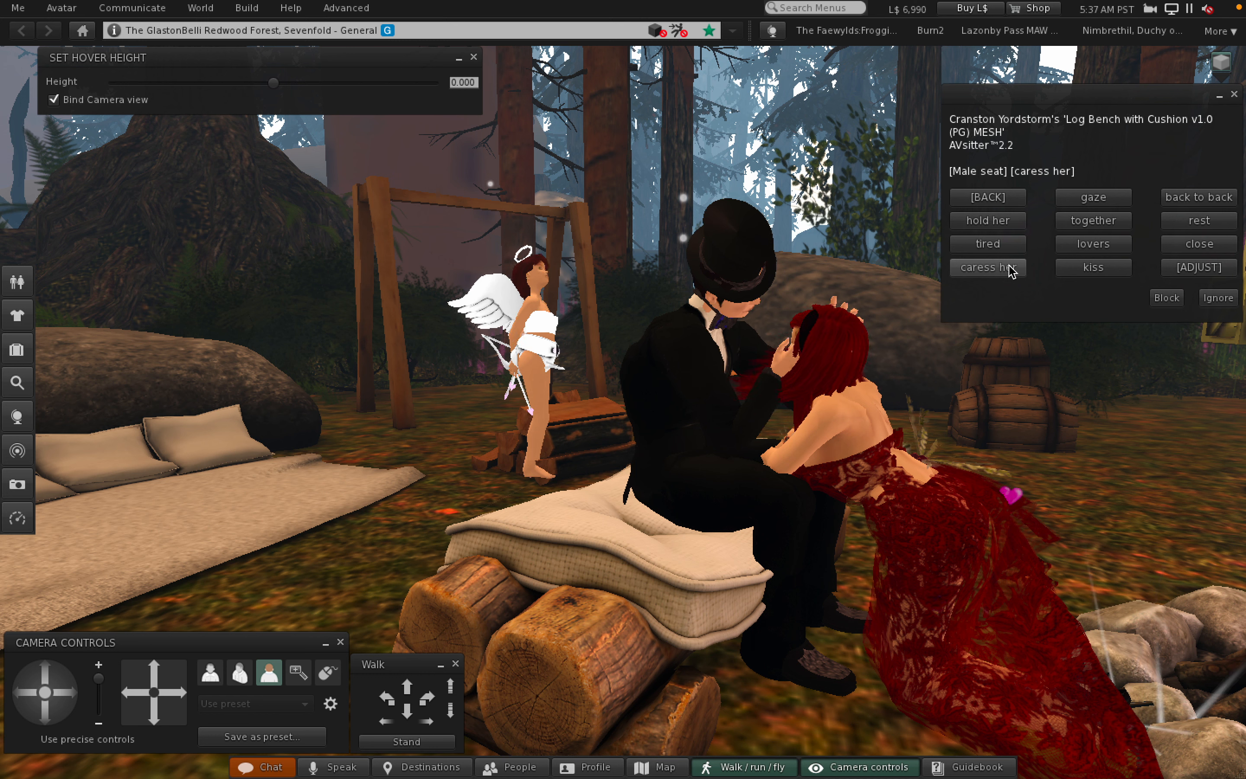
left_click(987, 268)
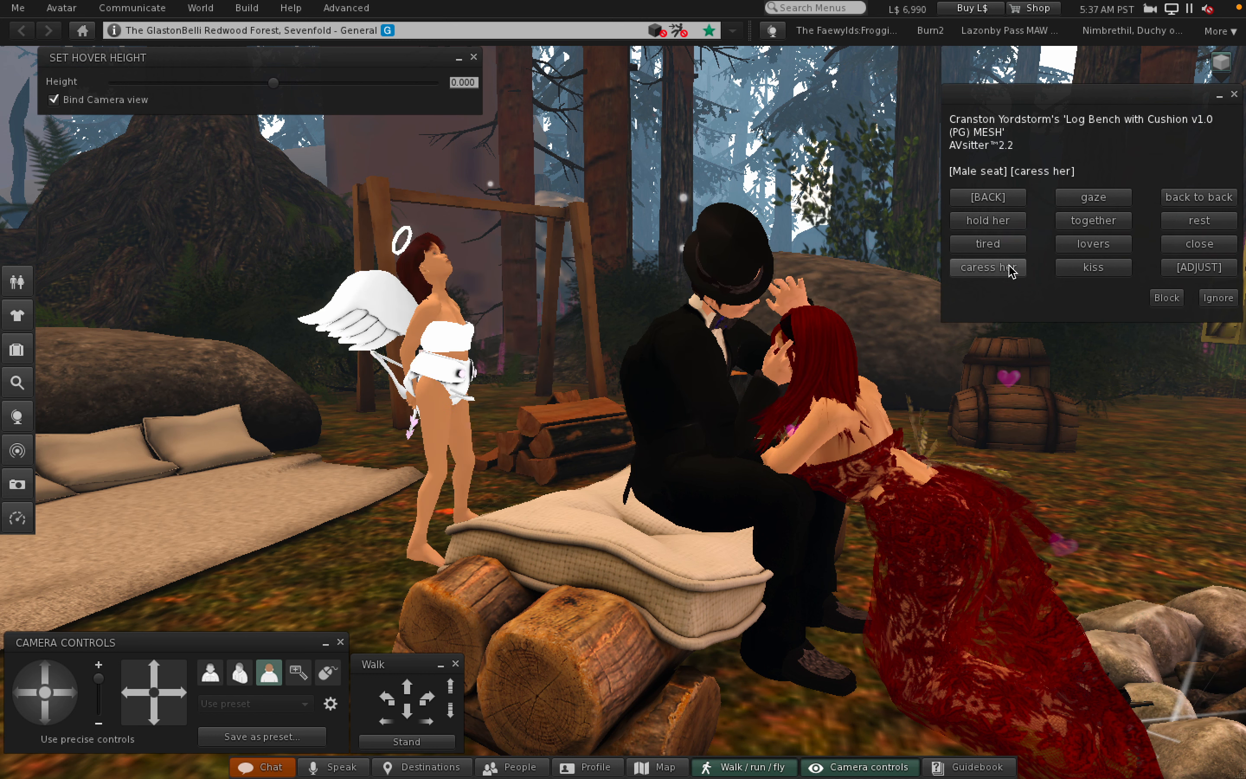
left_click(986, 268)
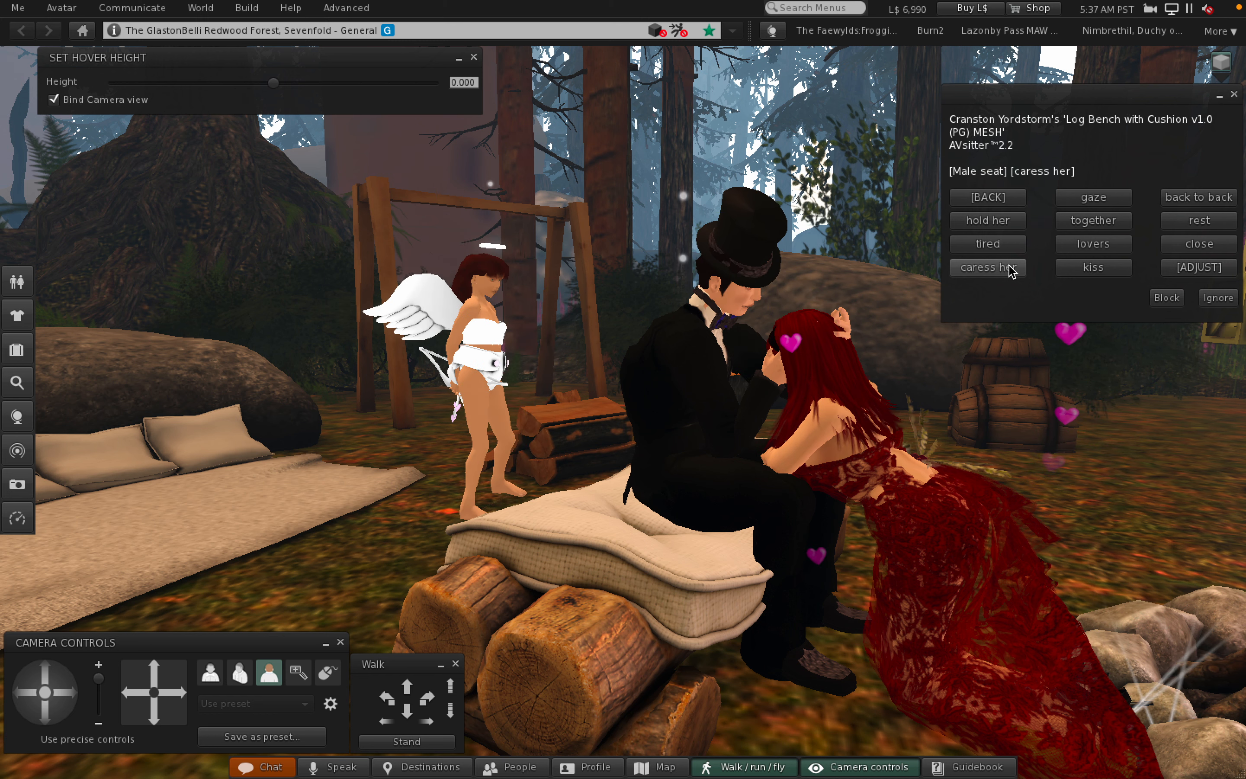
left_click(1092, 266)
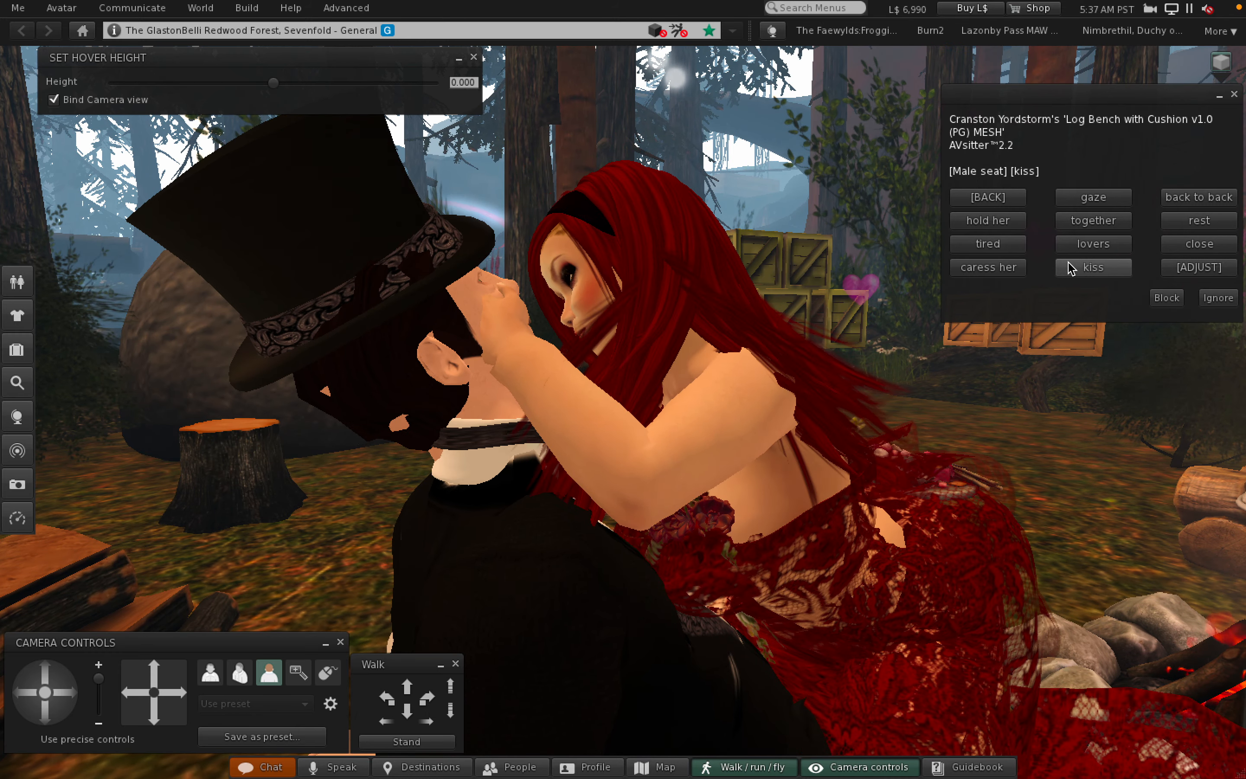
left_click(1094, 268)
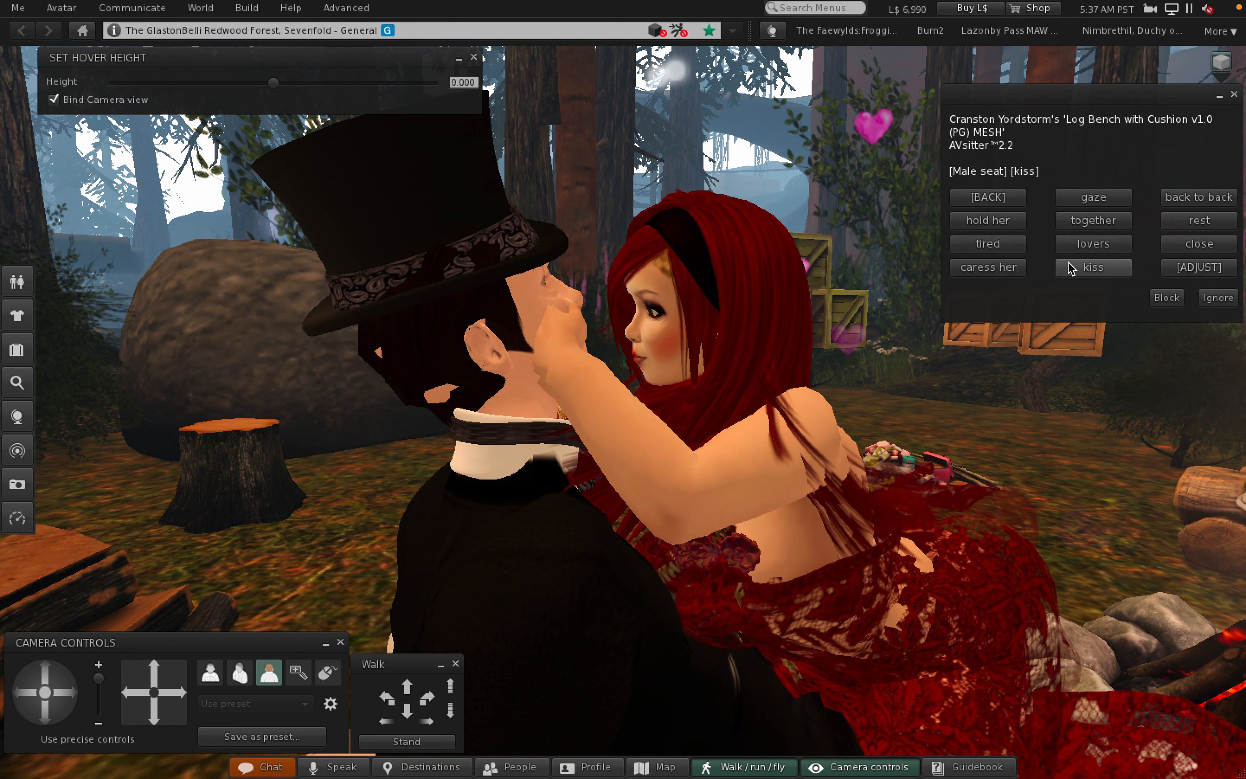
left_click(1092, 268)
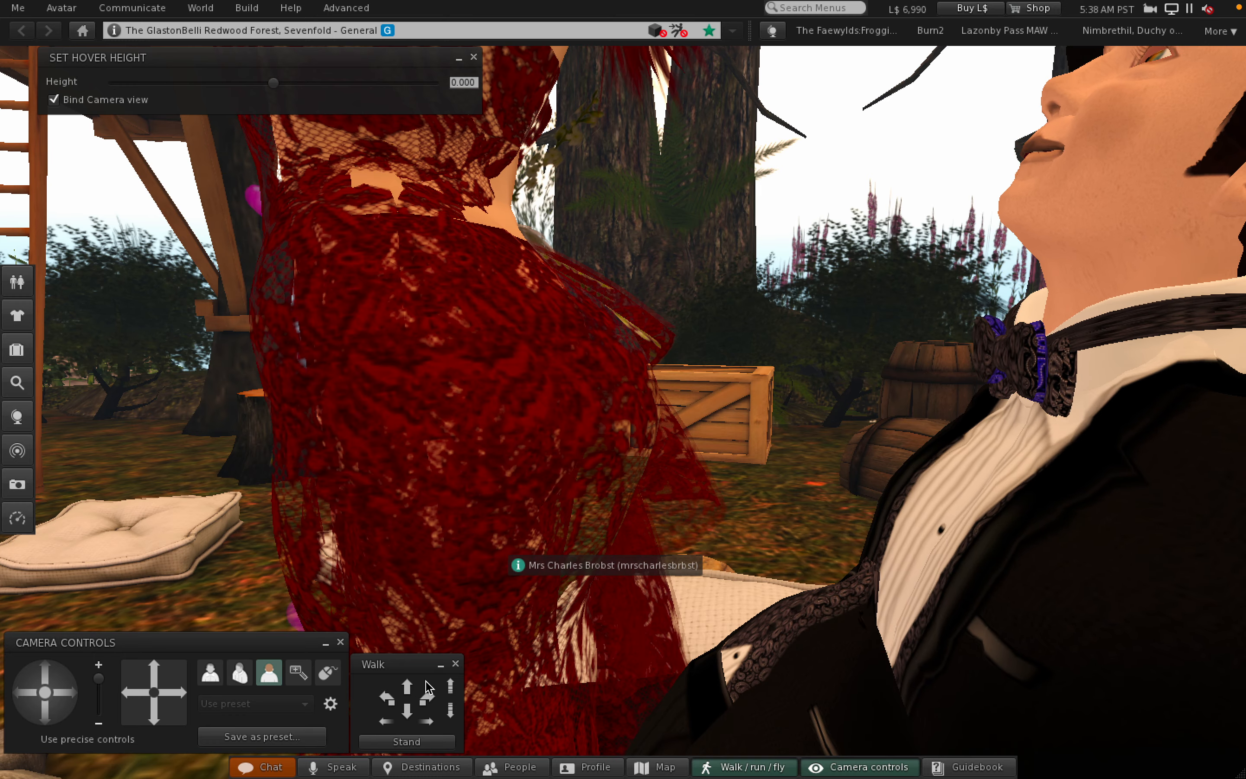
mouse_move(406, 741)
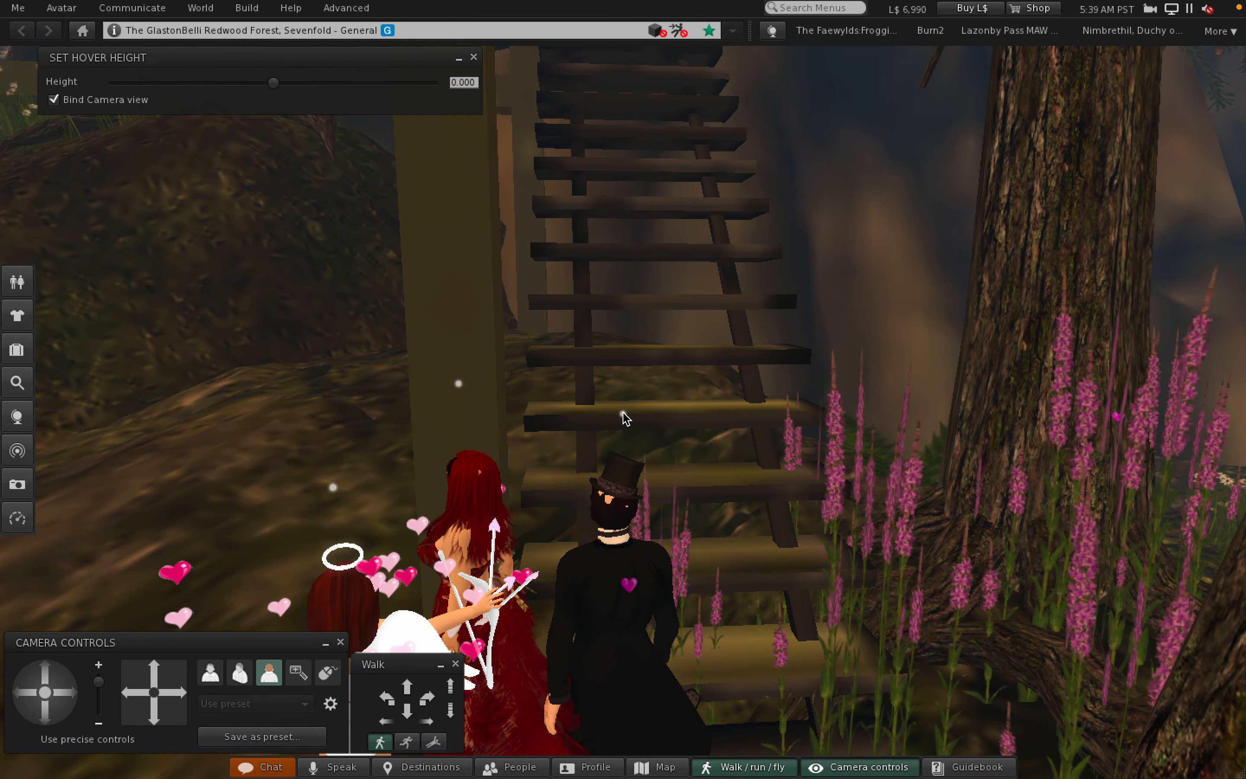
Walk the avatars up the wooden staircase beside the redwood tree.
left_click(408, 680)
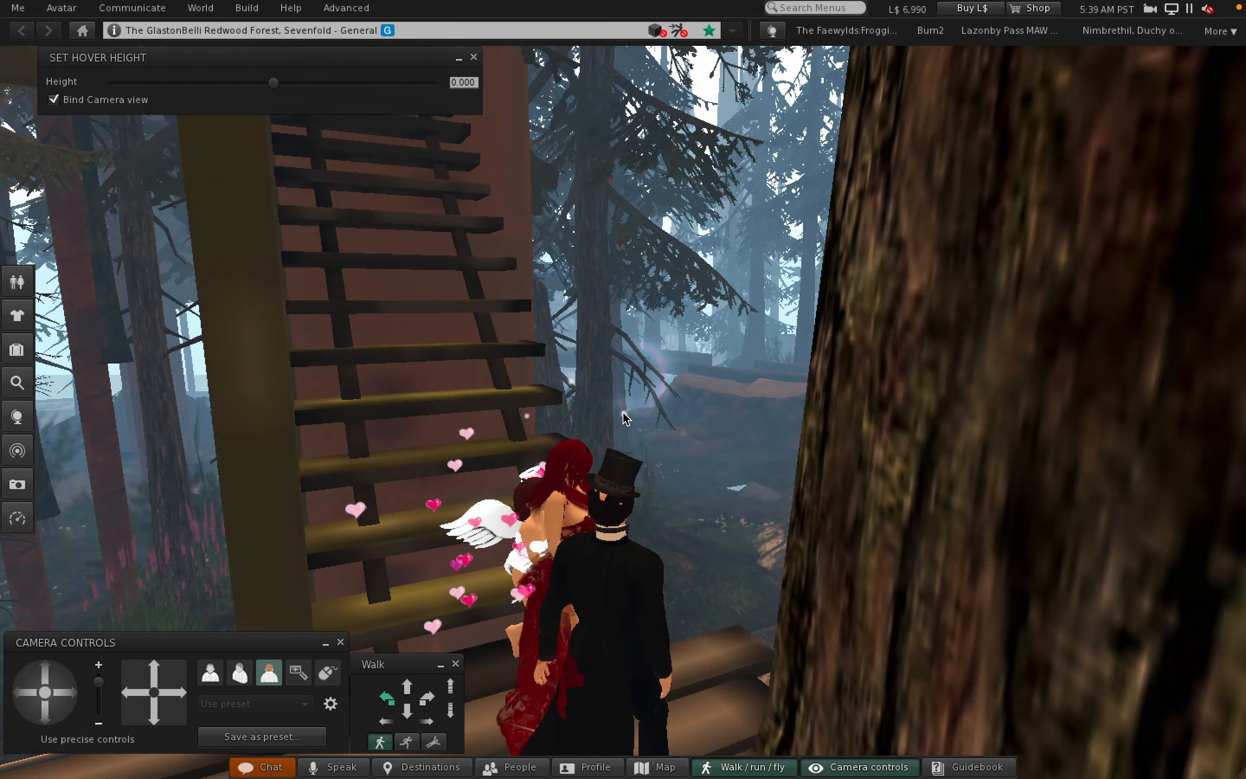
left_click(424, 685)
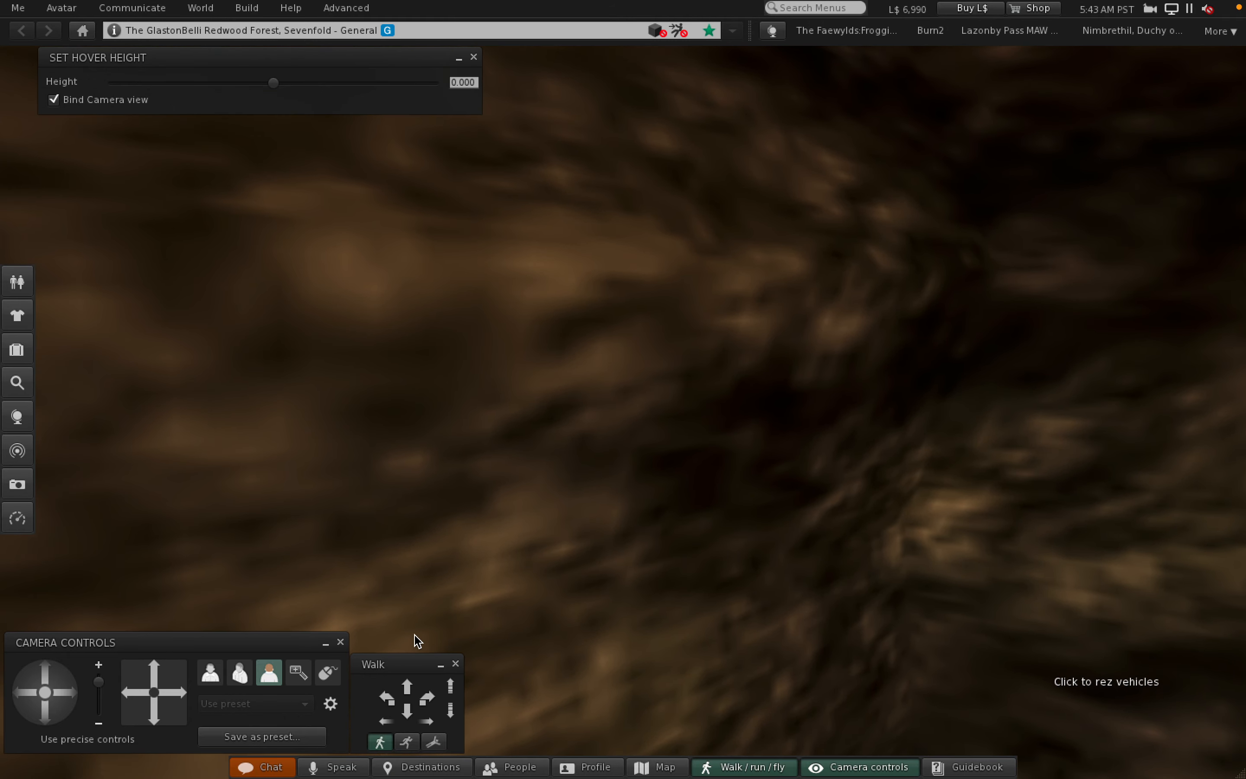
Turn the avatar slightly left with the Walk panel's turn-left arrow.
left_click(387, 700)
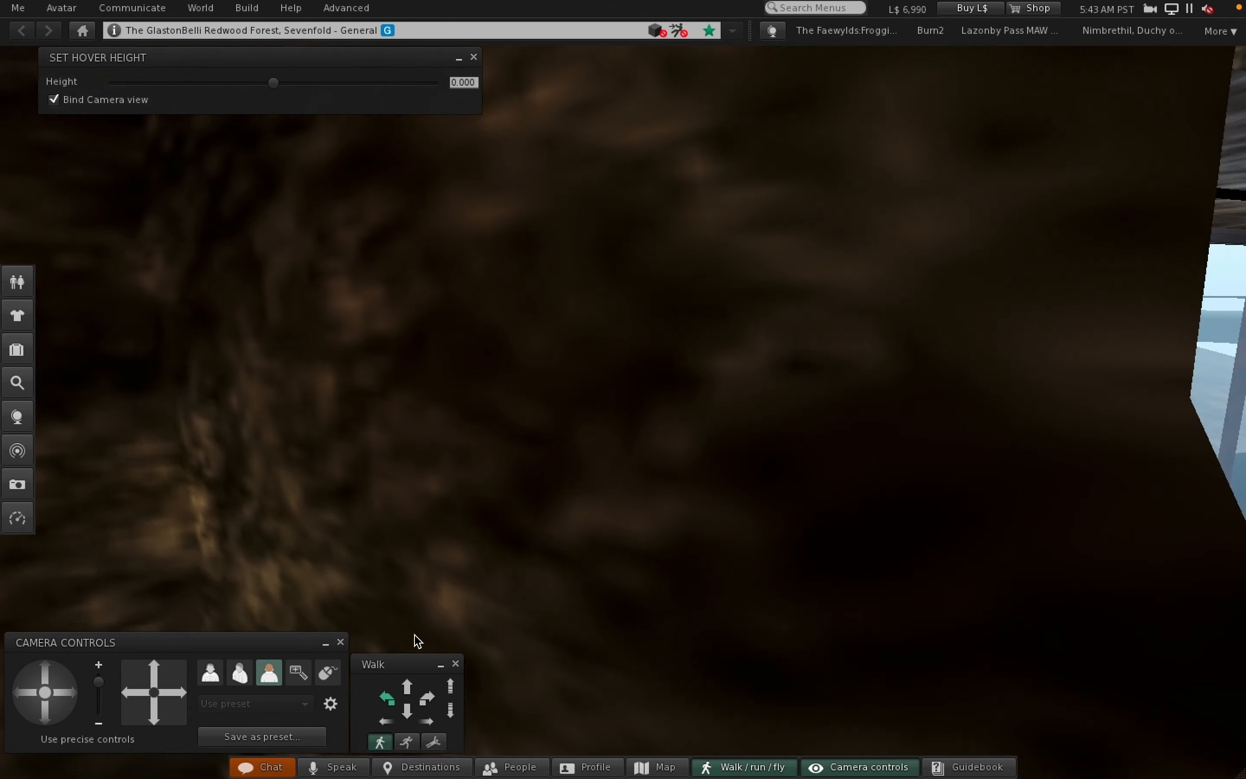